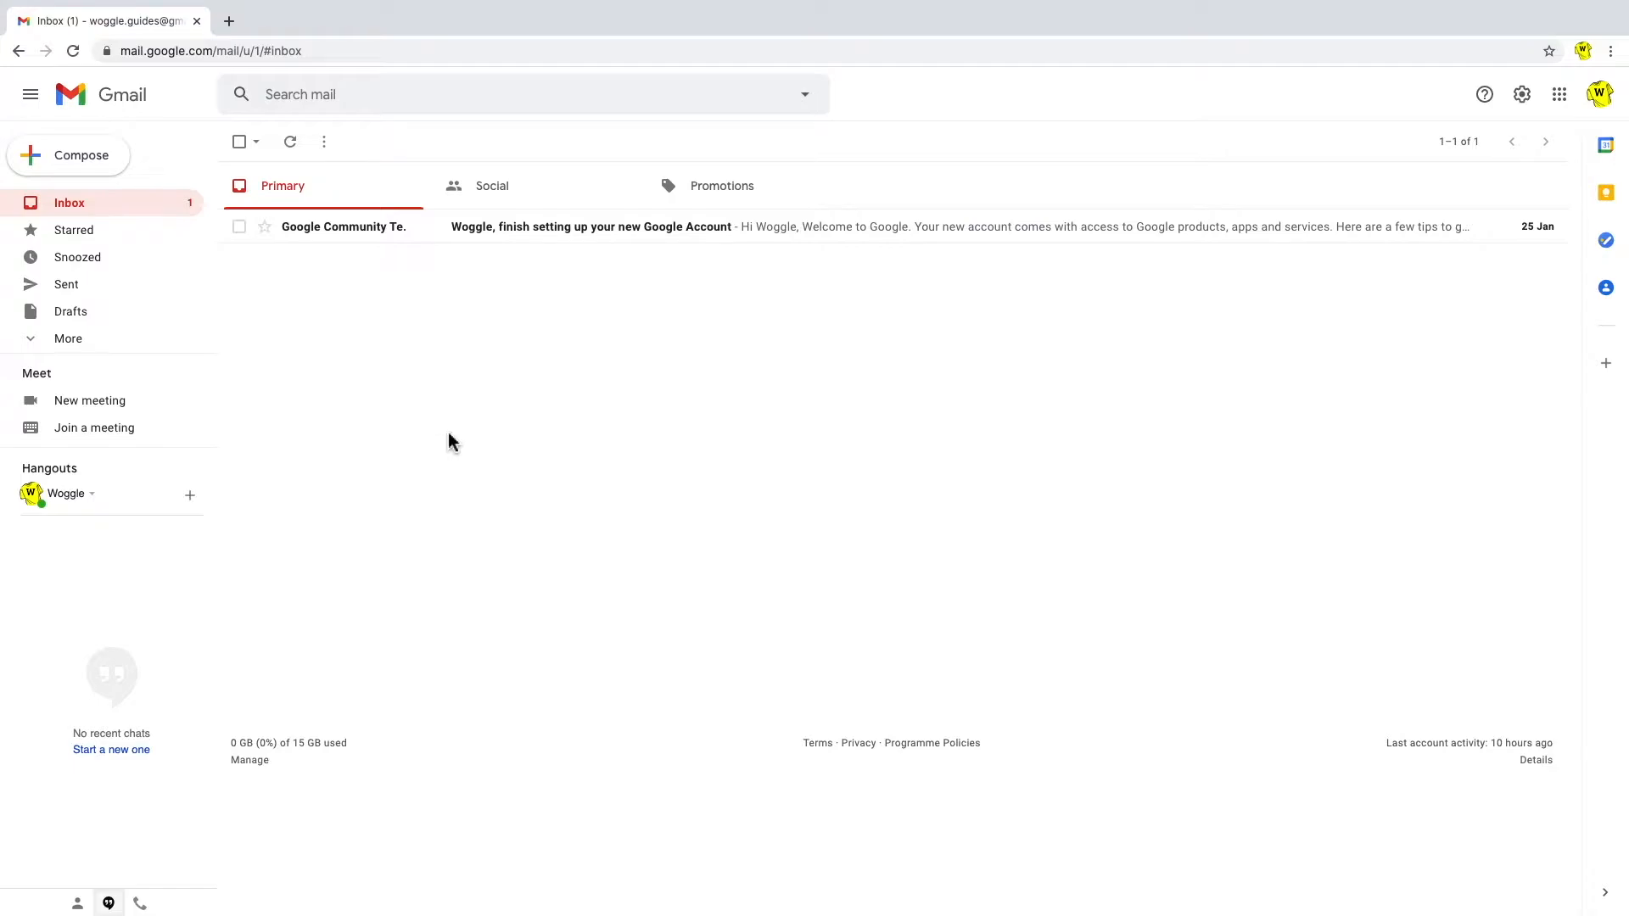
mouse_move(915, 424)
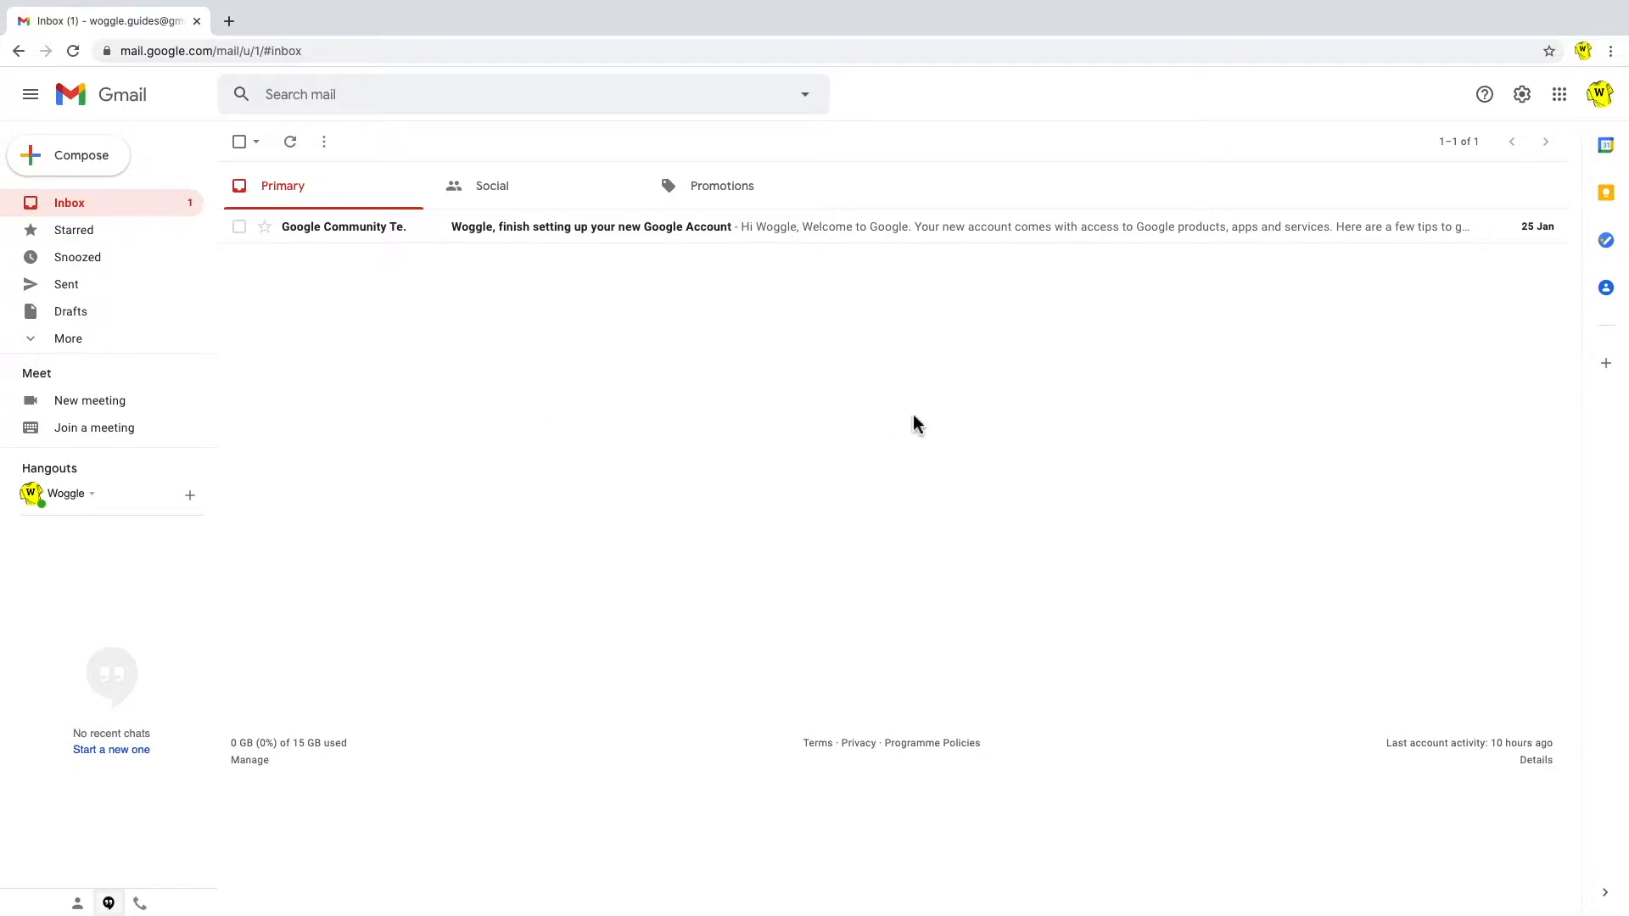
mouse_move(1500, 168)
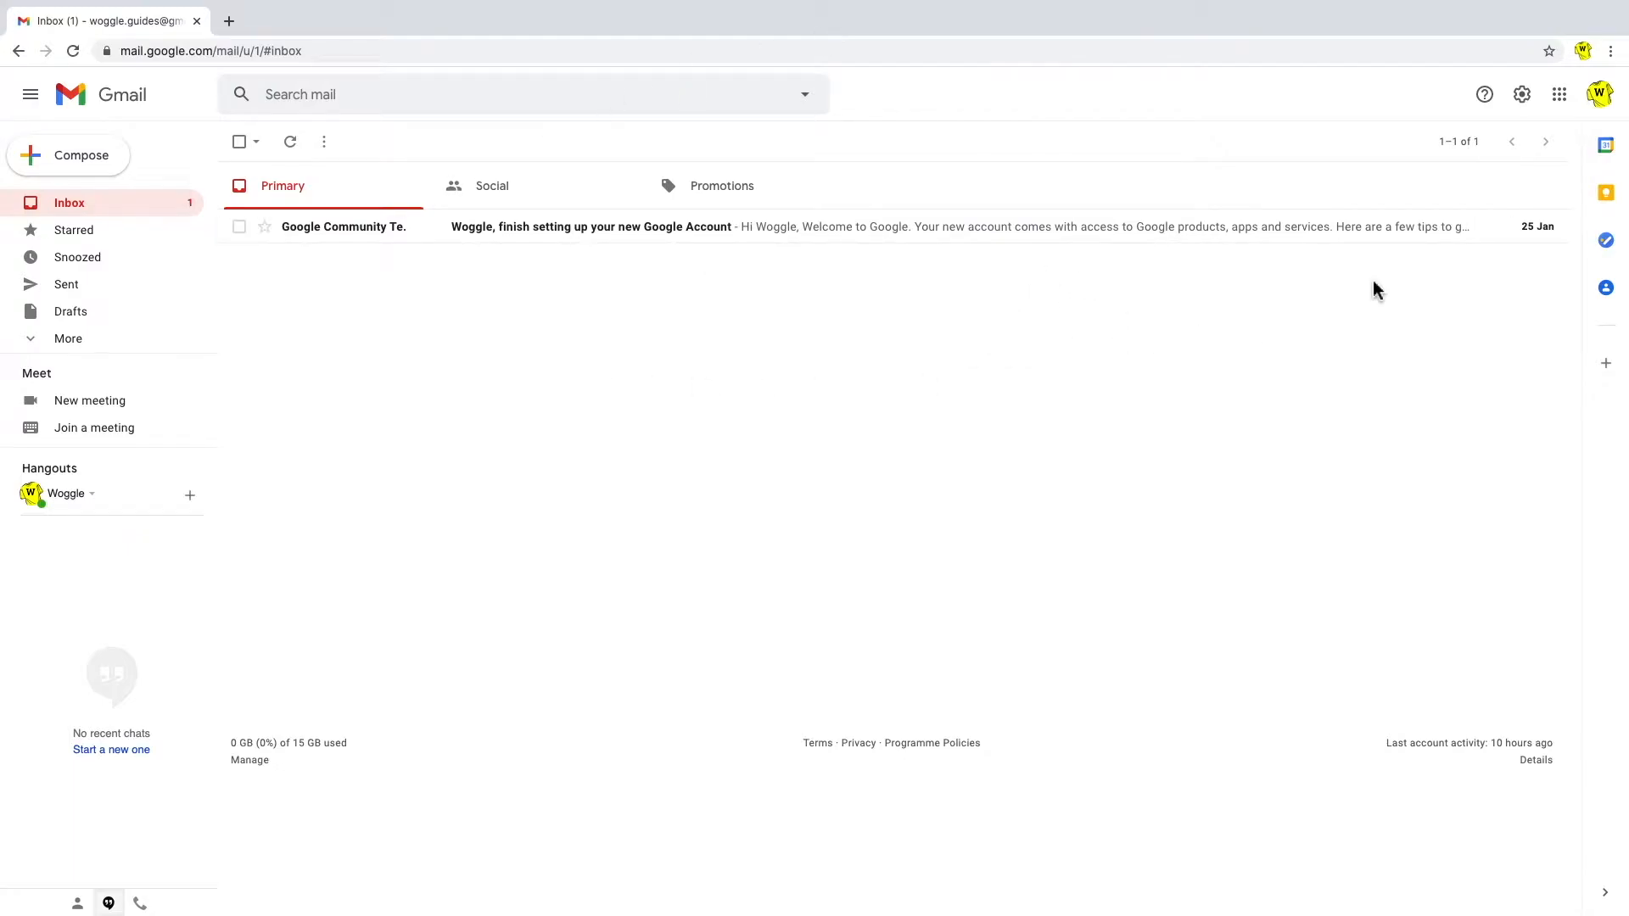
mouse_move(1521, 93)
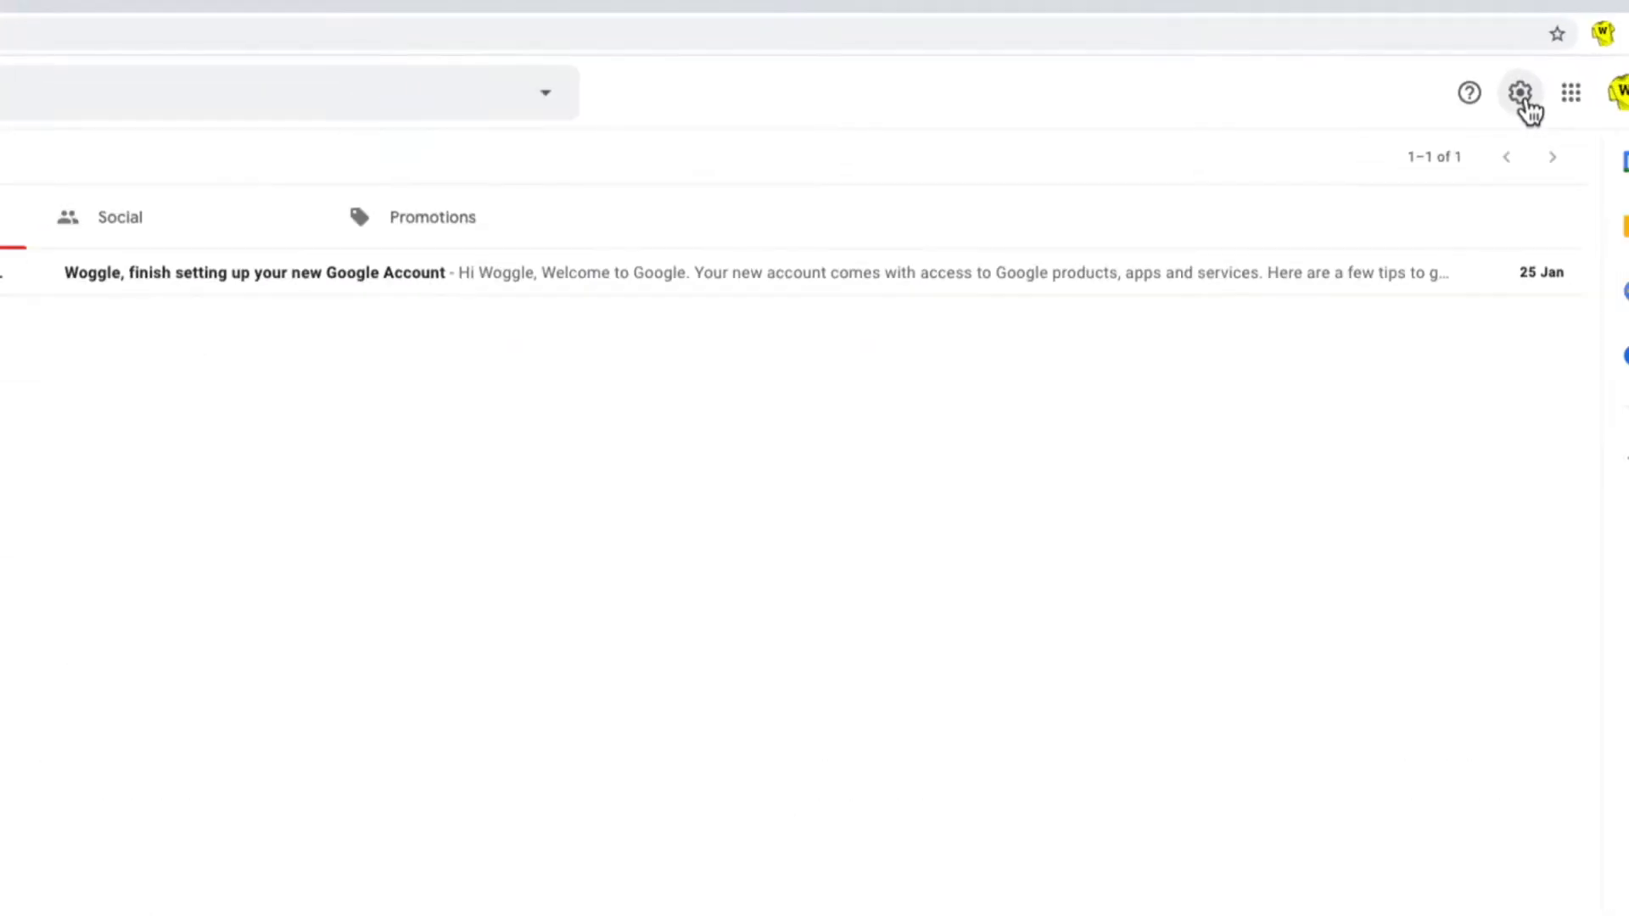
Open Gmail's full settings page from the Quick settings gear panel
click(1518, 92)
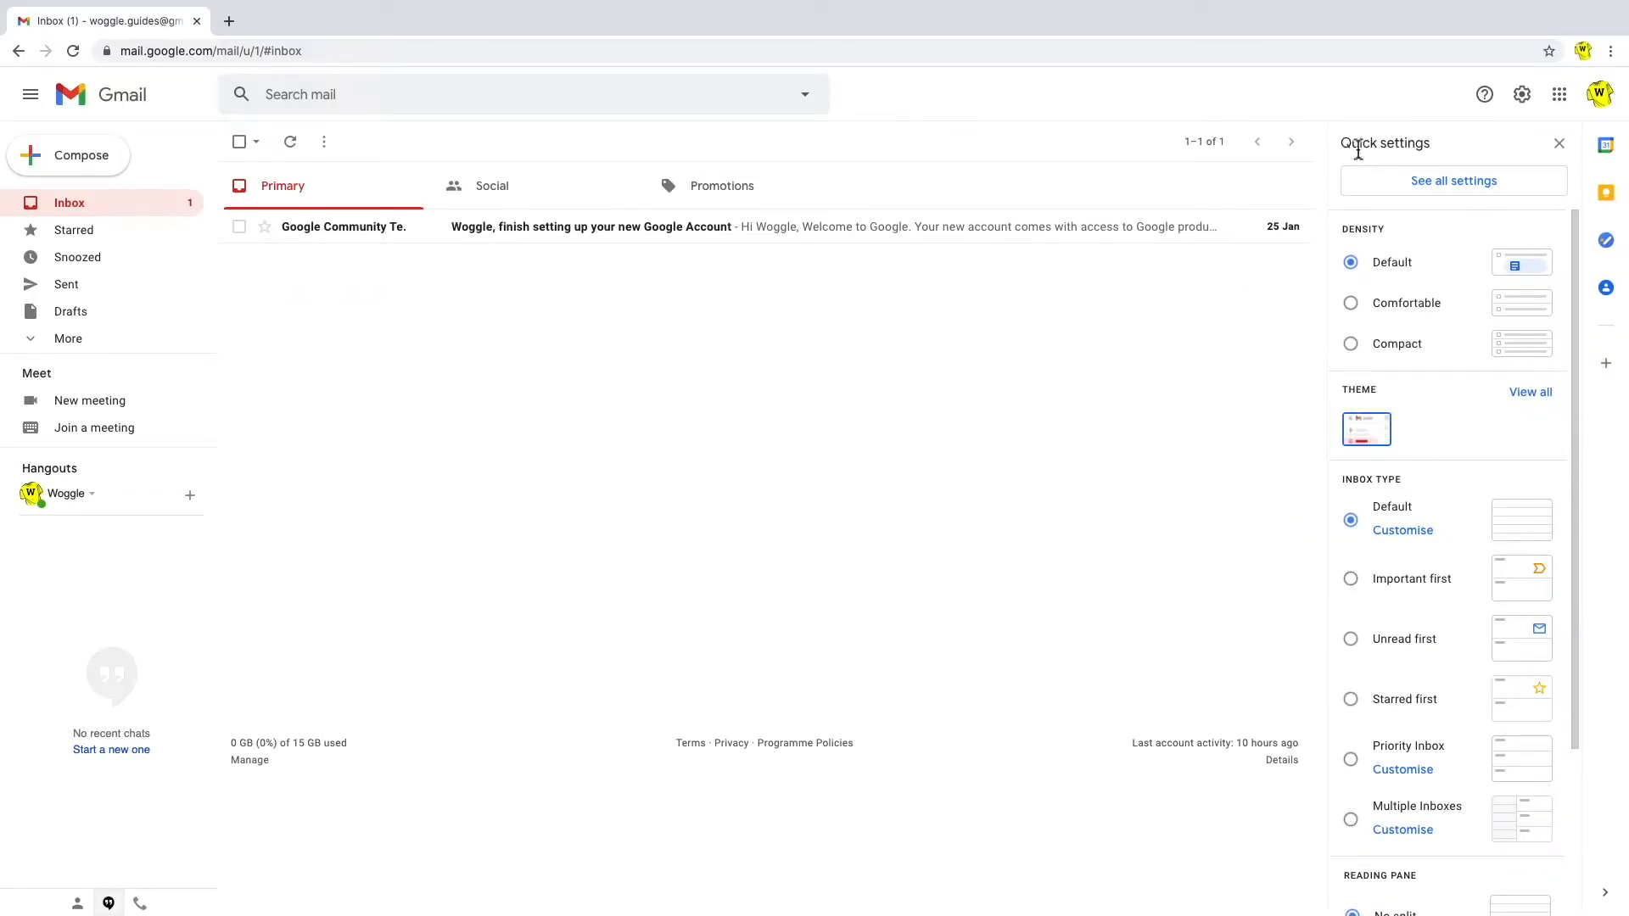
mouse_move(1431, 168)
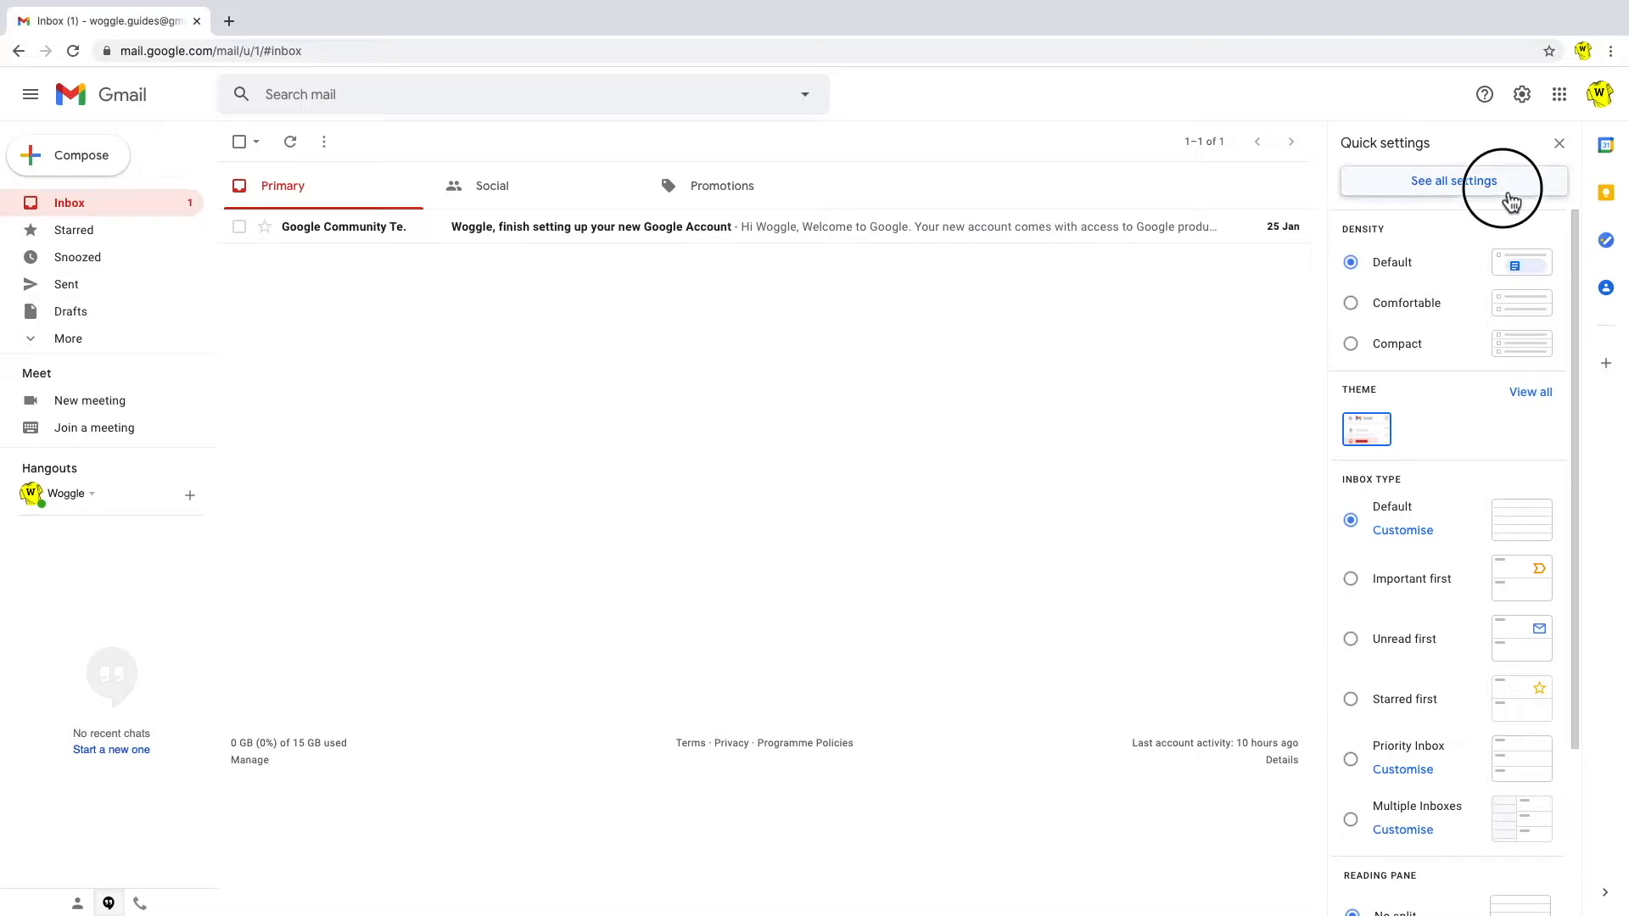
click(1452, 180)
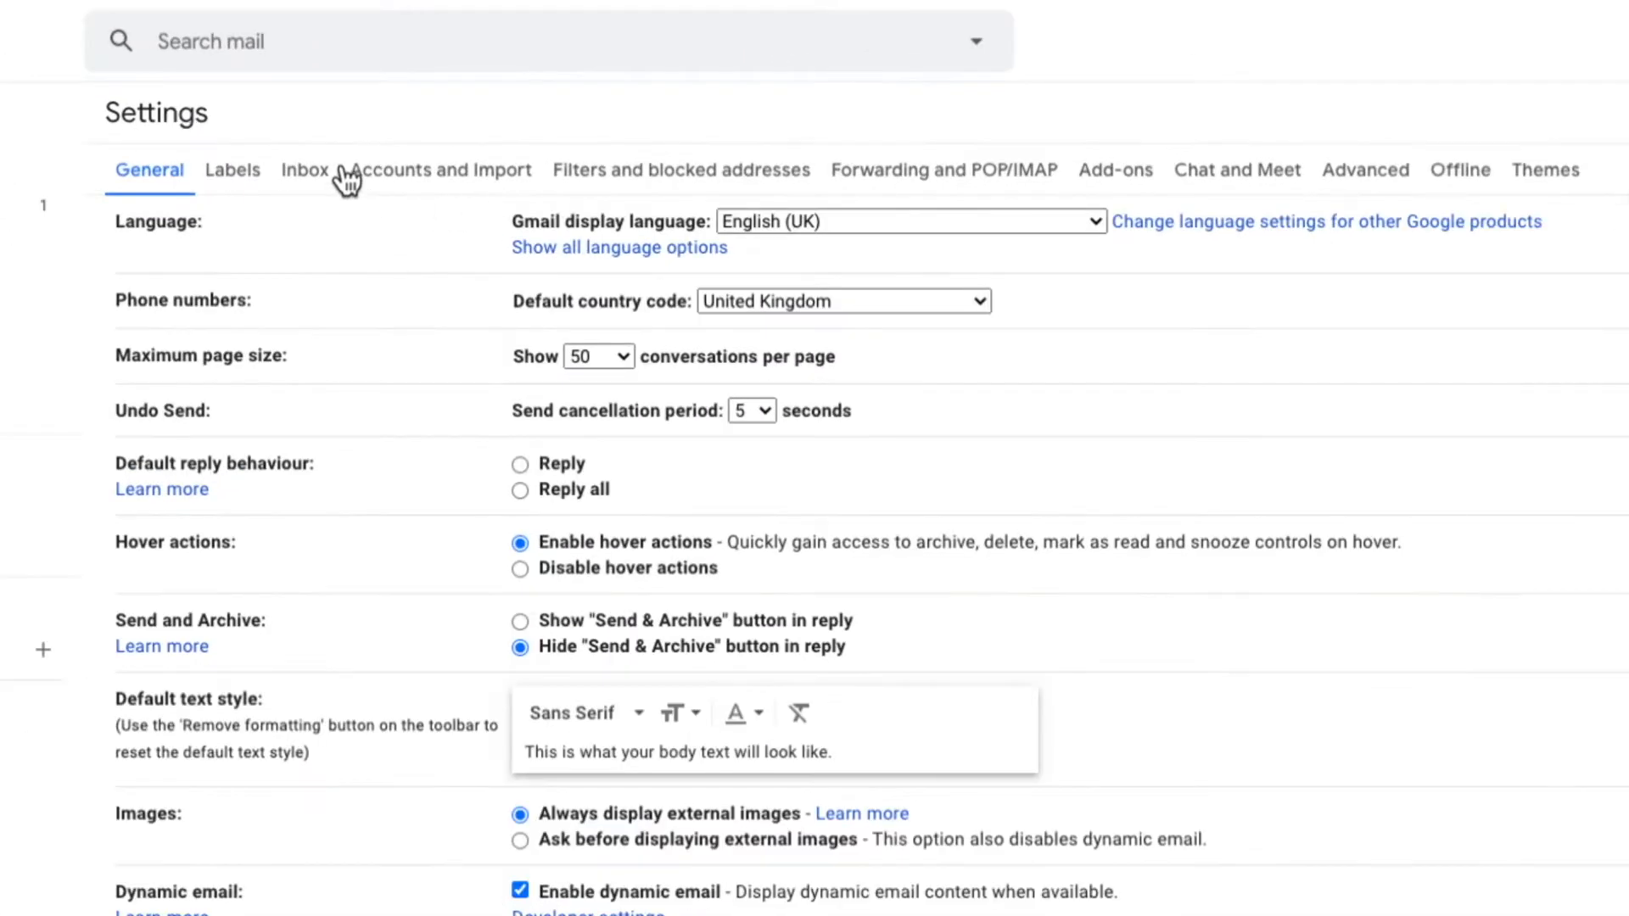
mouse_move(436, 219)
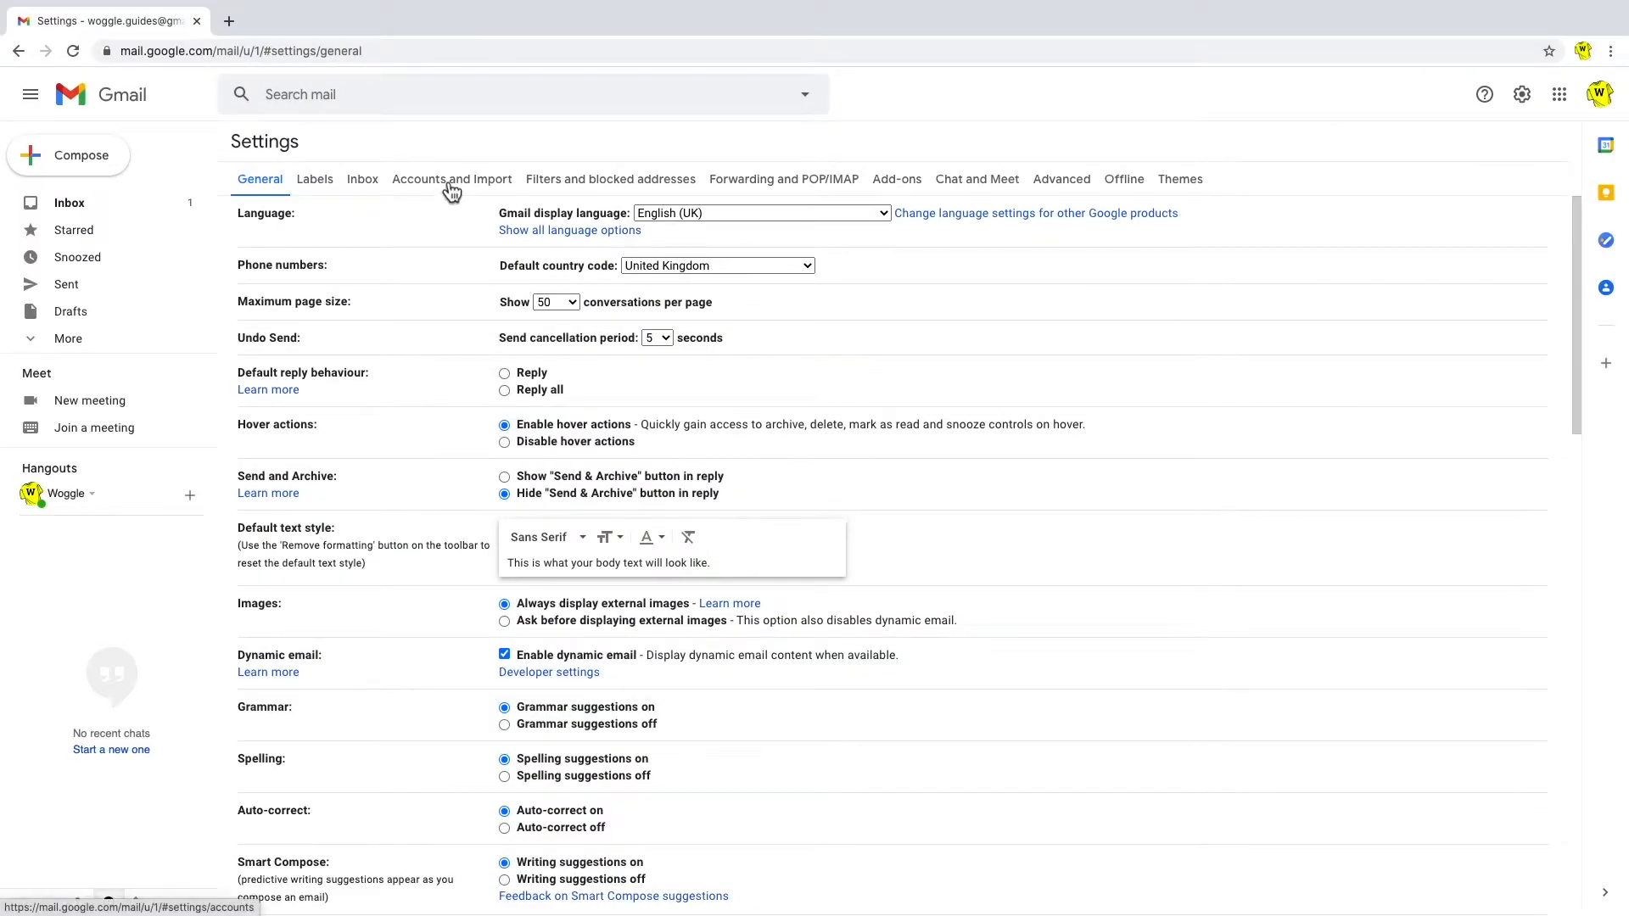
Under Accounts and Import, choose 'Change password recovery options' to reach Google Account Security
click(450, 179)
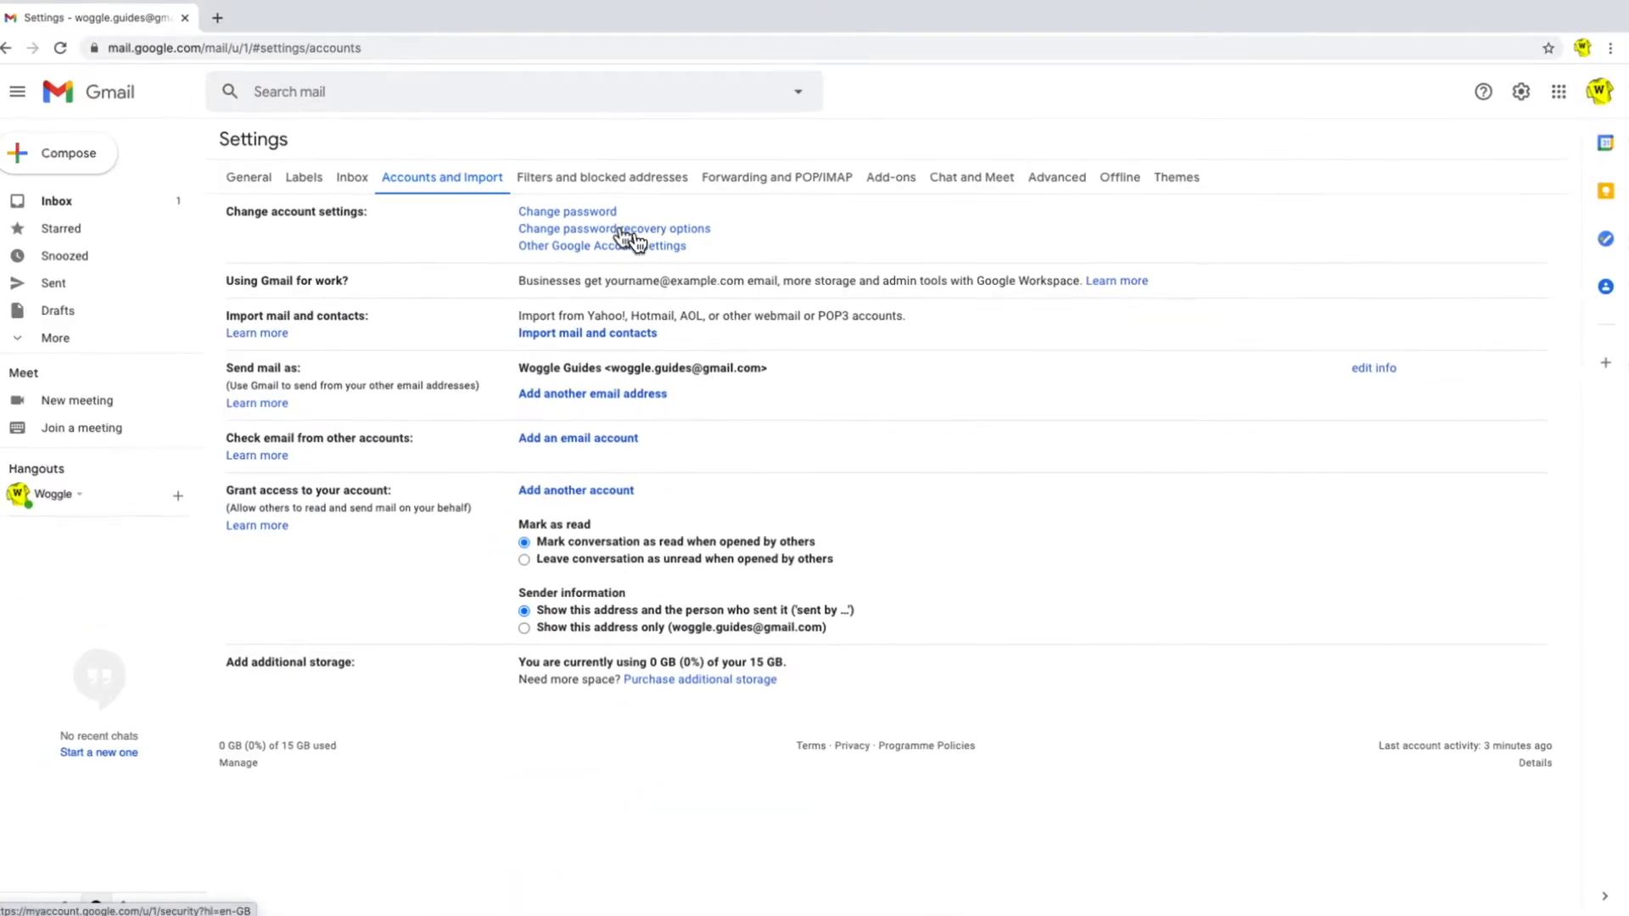
click(613, 228)
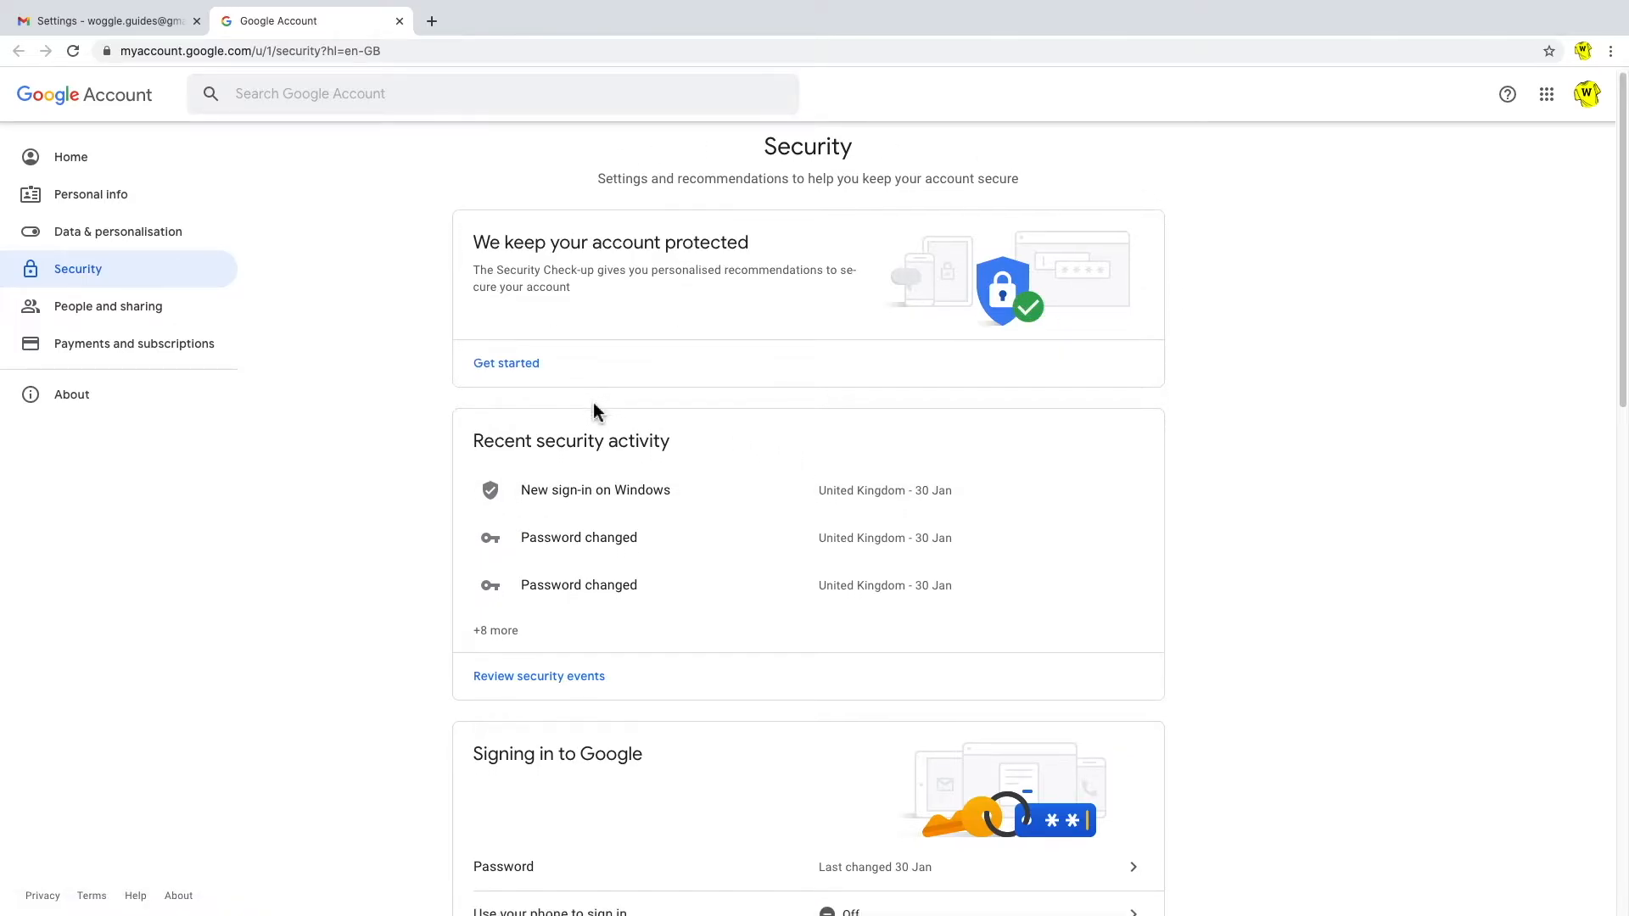
scroll(down, 3)
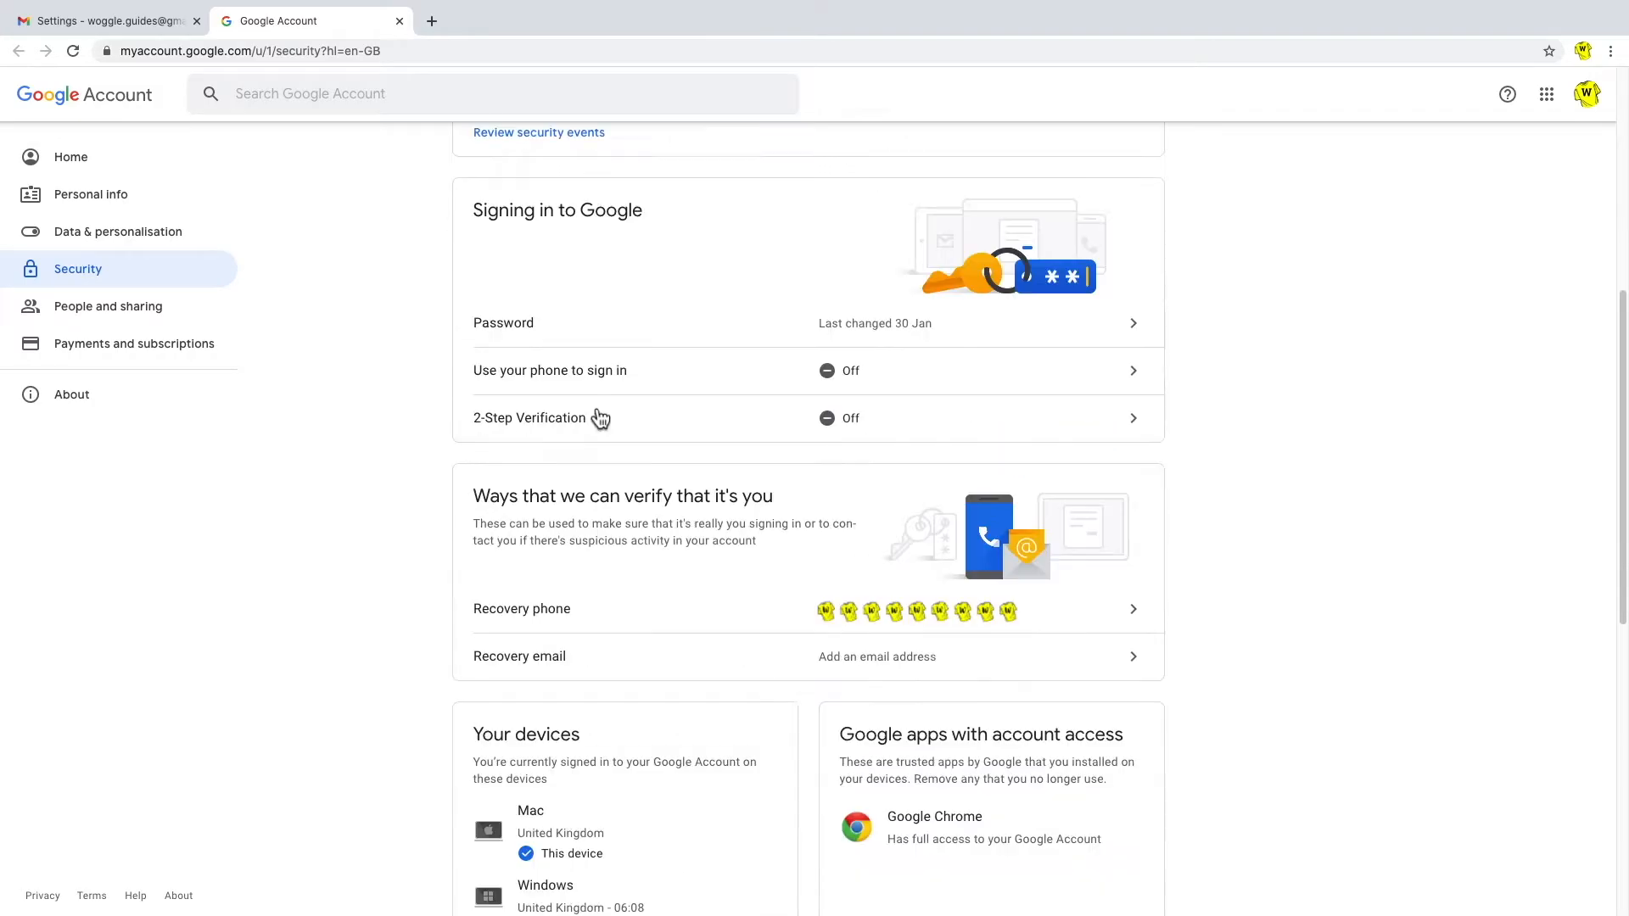
scroll(down, 3)
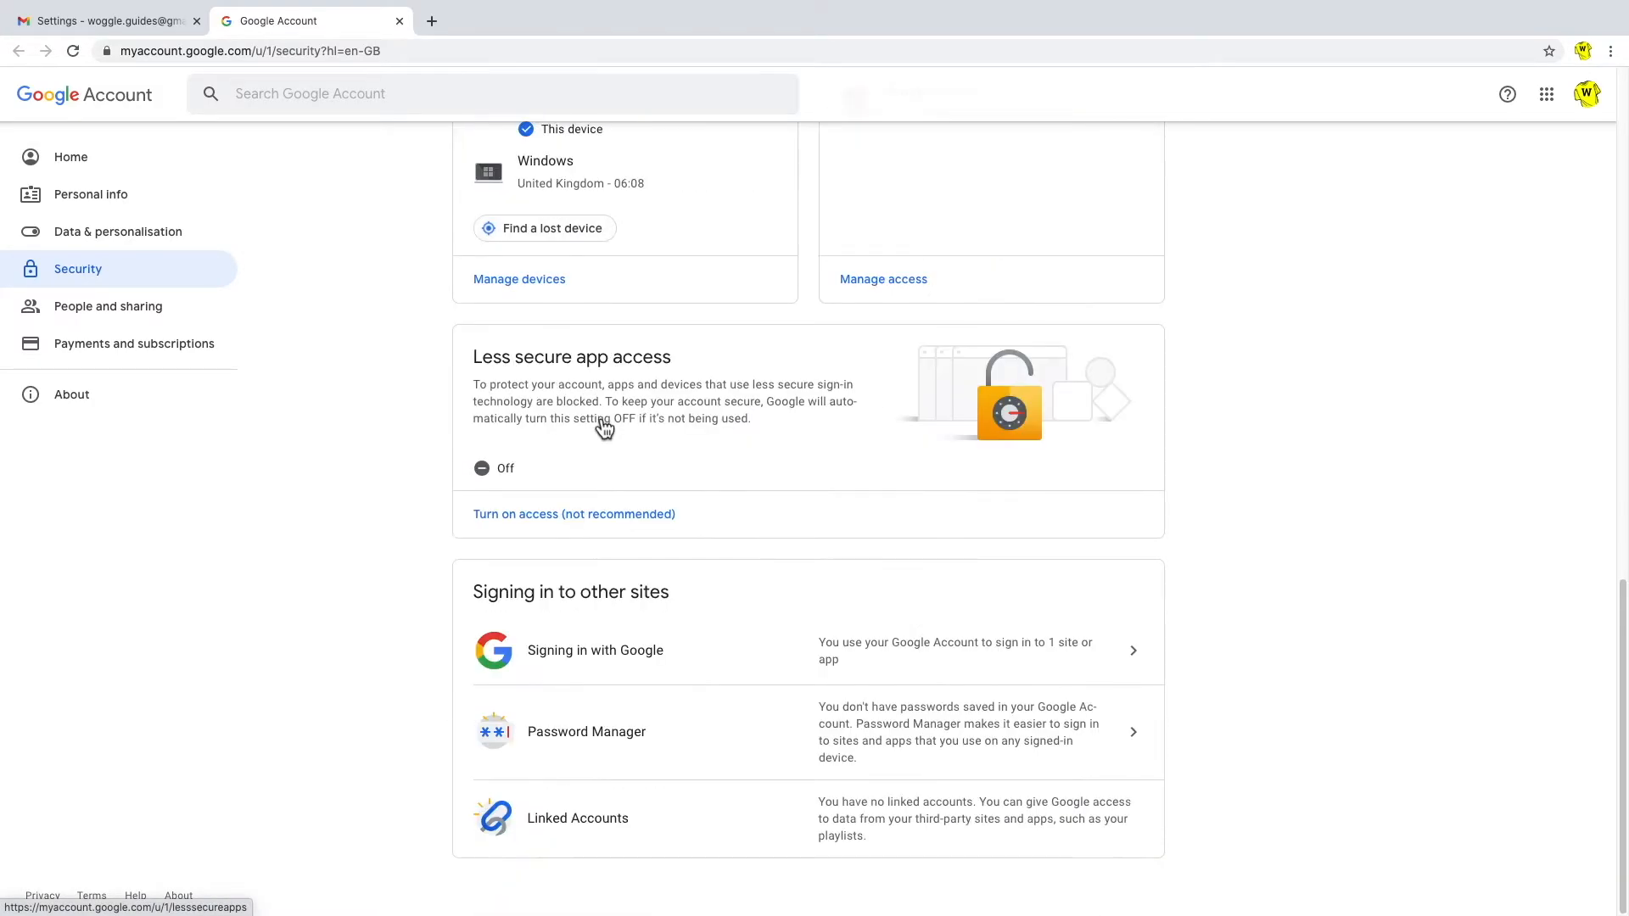
scroll(up, 3)
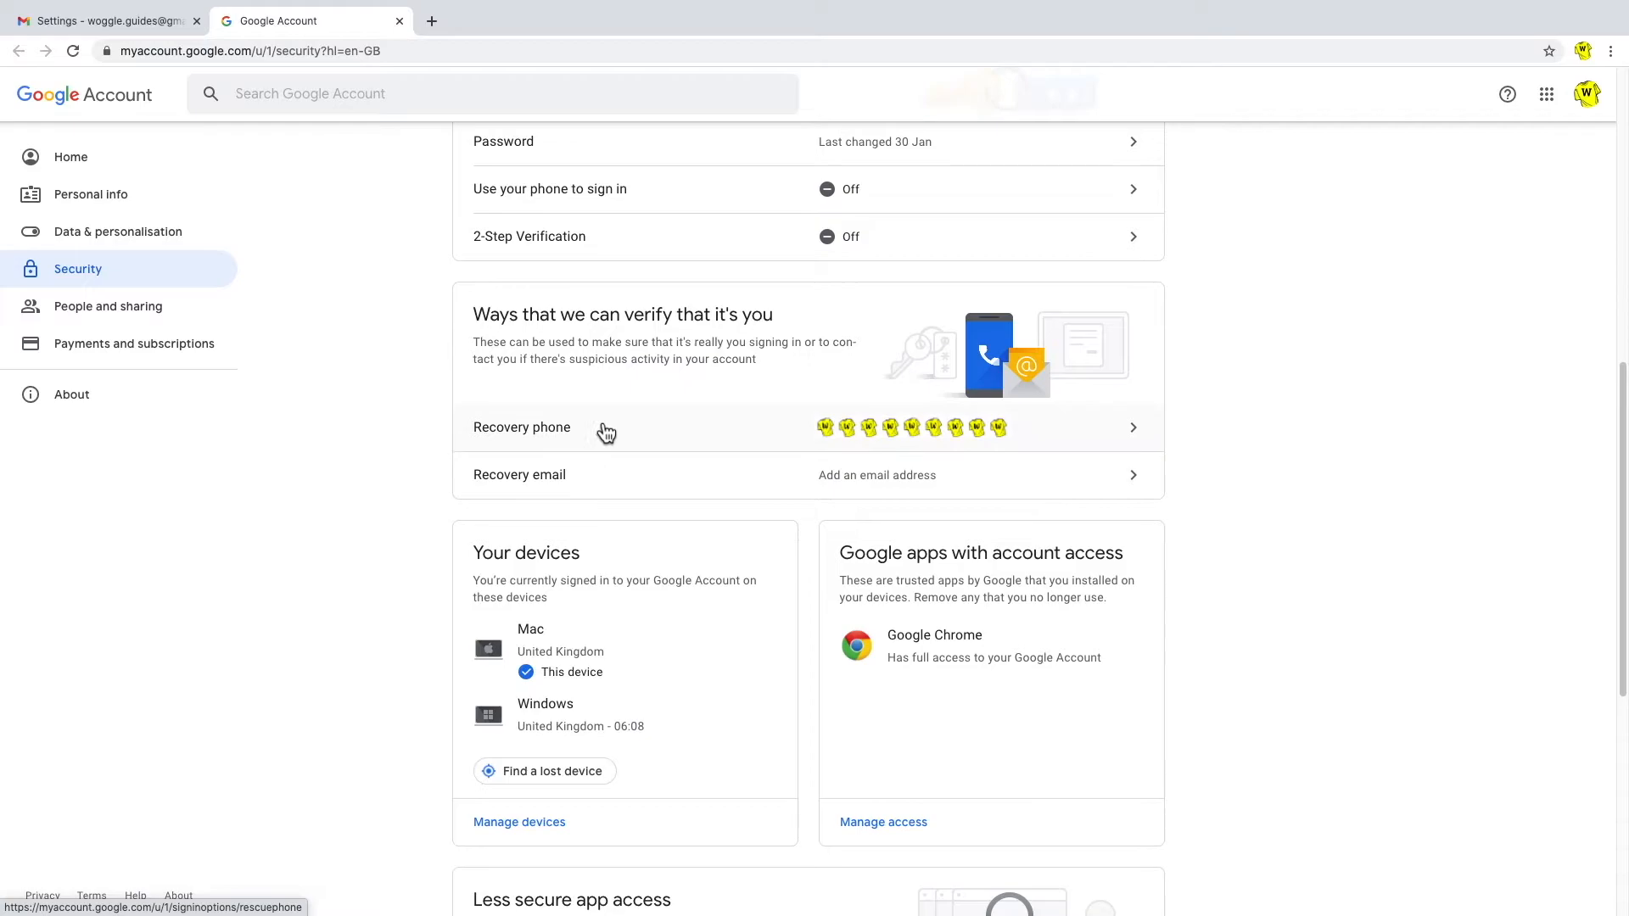
mouse_move(550, 323)
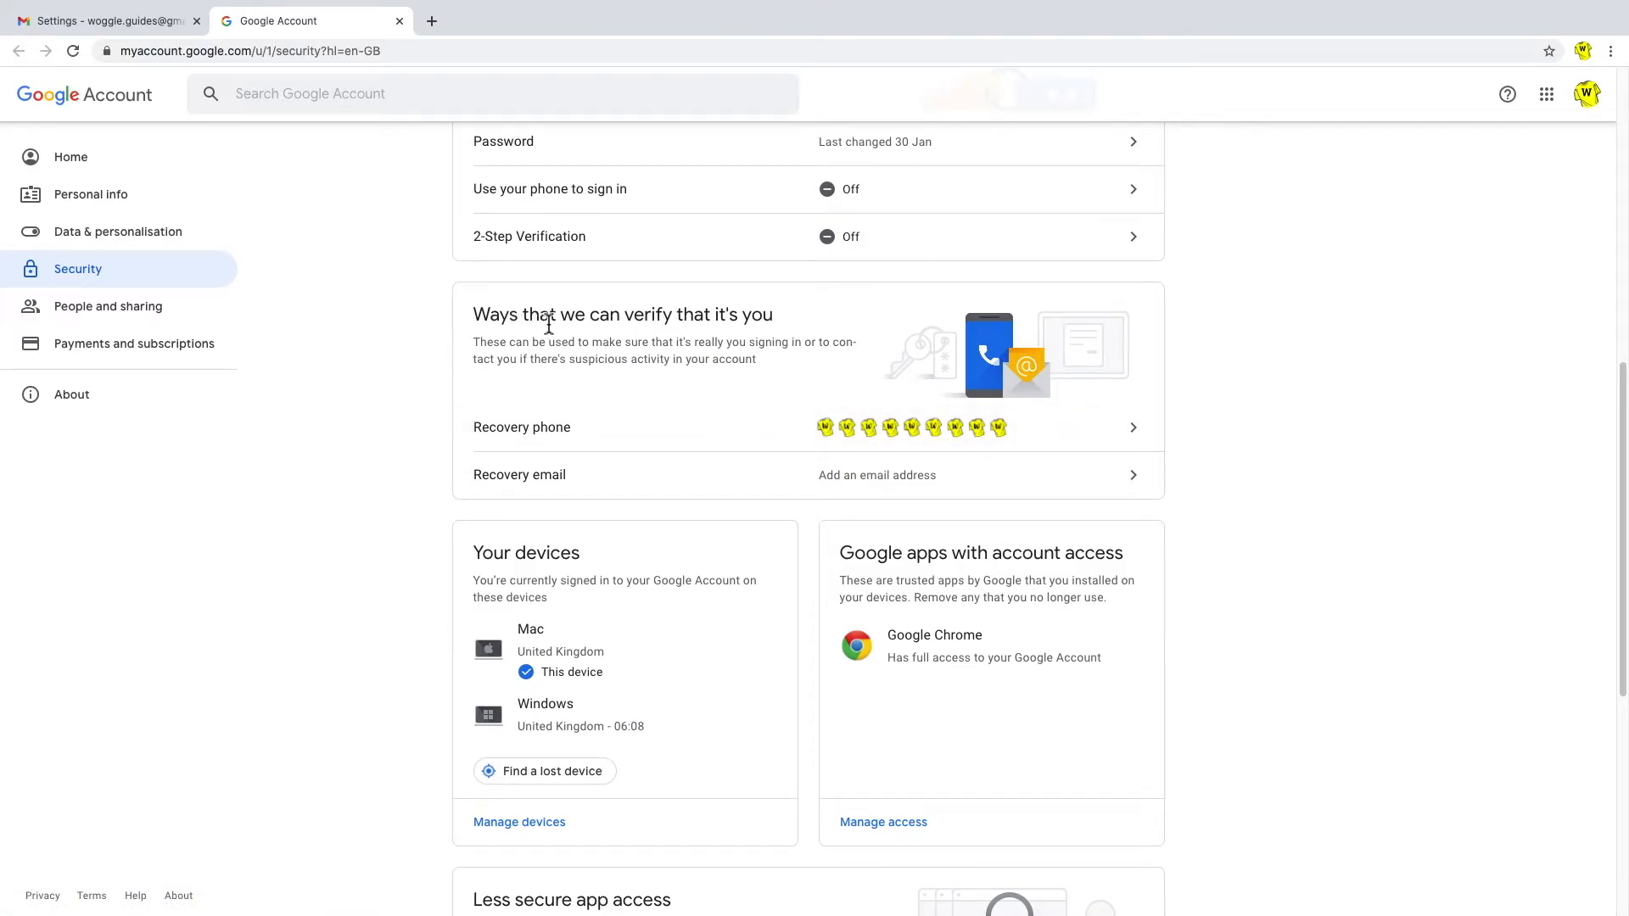
mouse_move(787, 339)
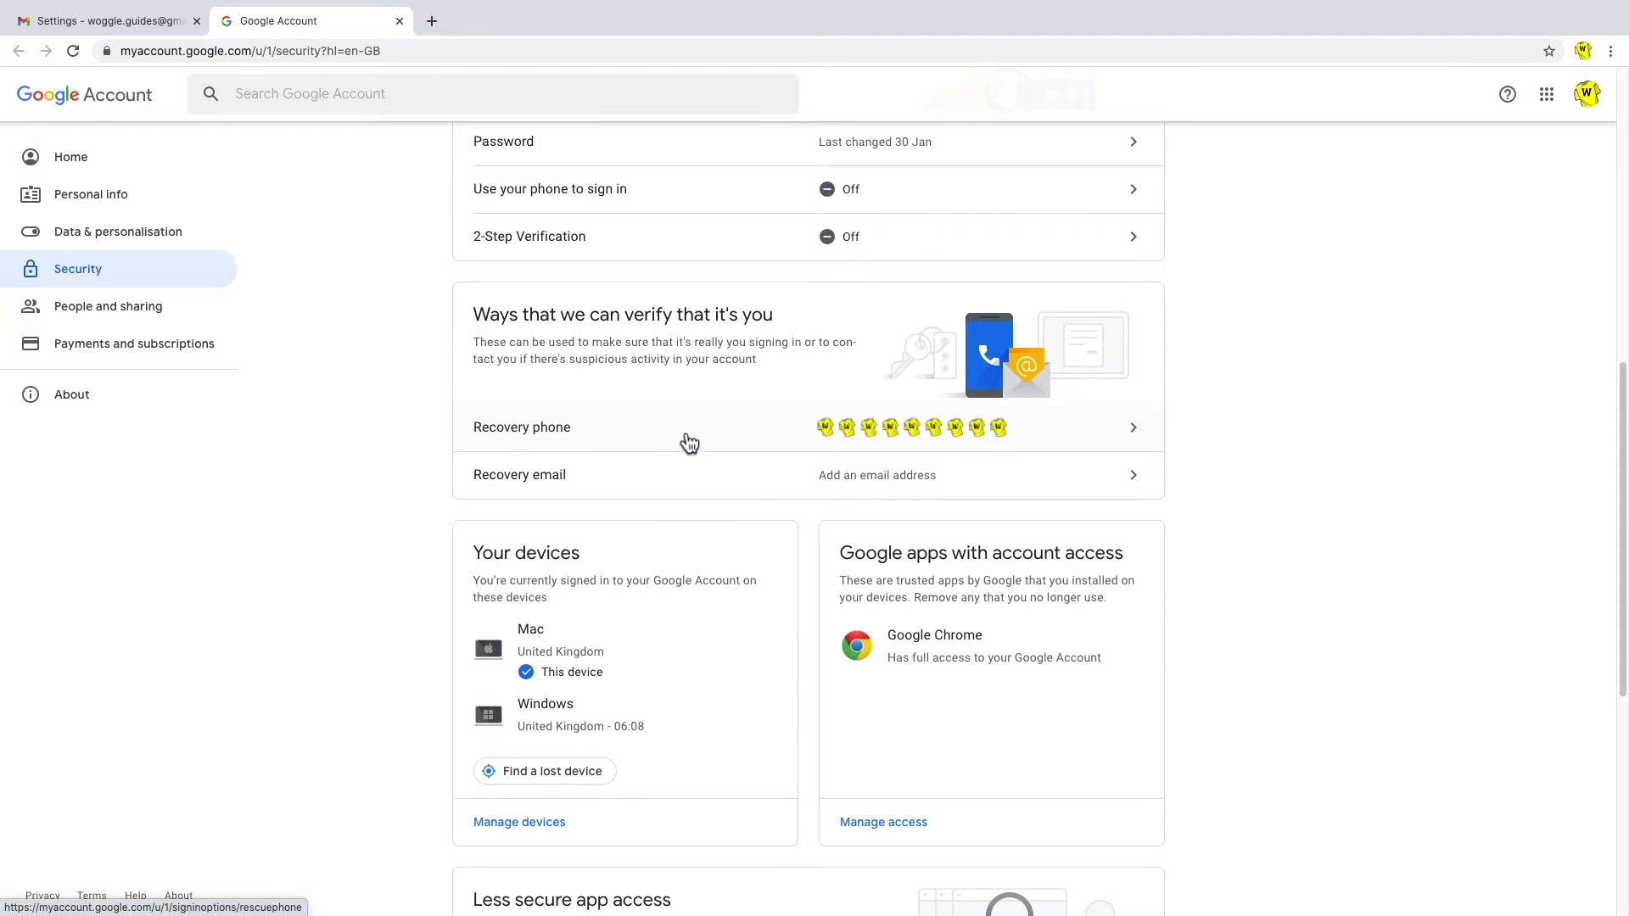
mouse_move(1071, 434)
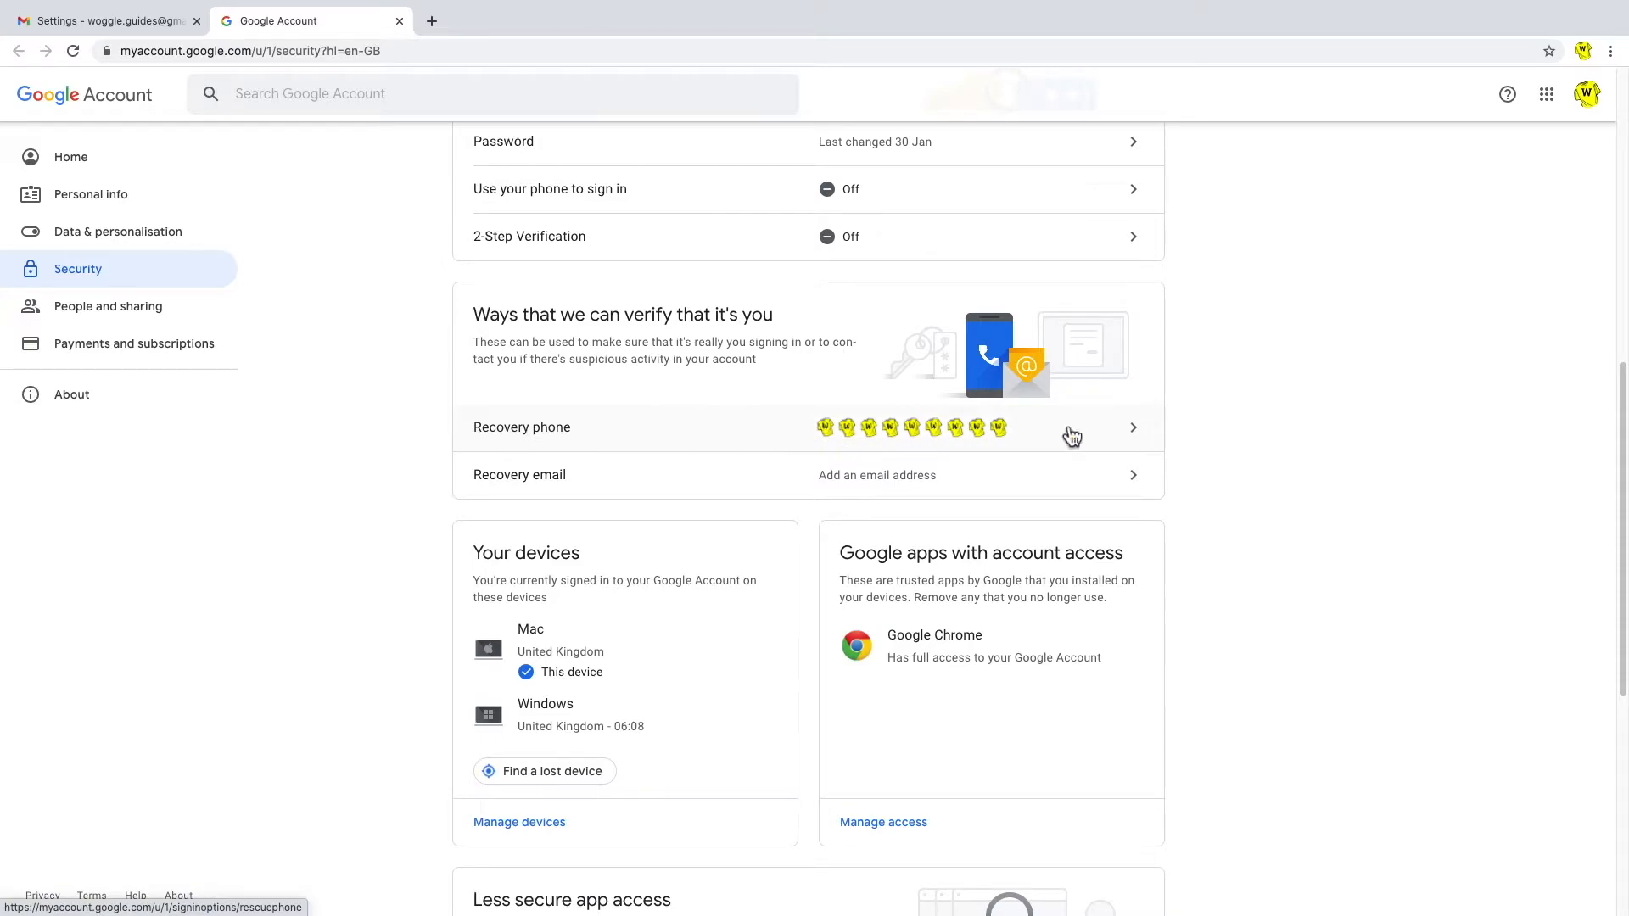
mouse_move(747, 469)
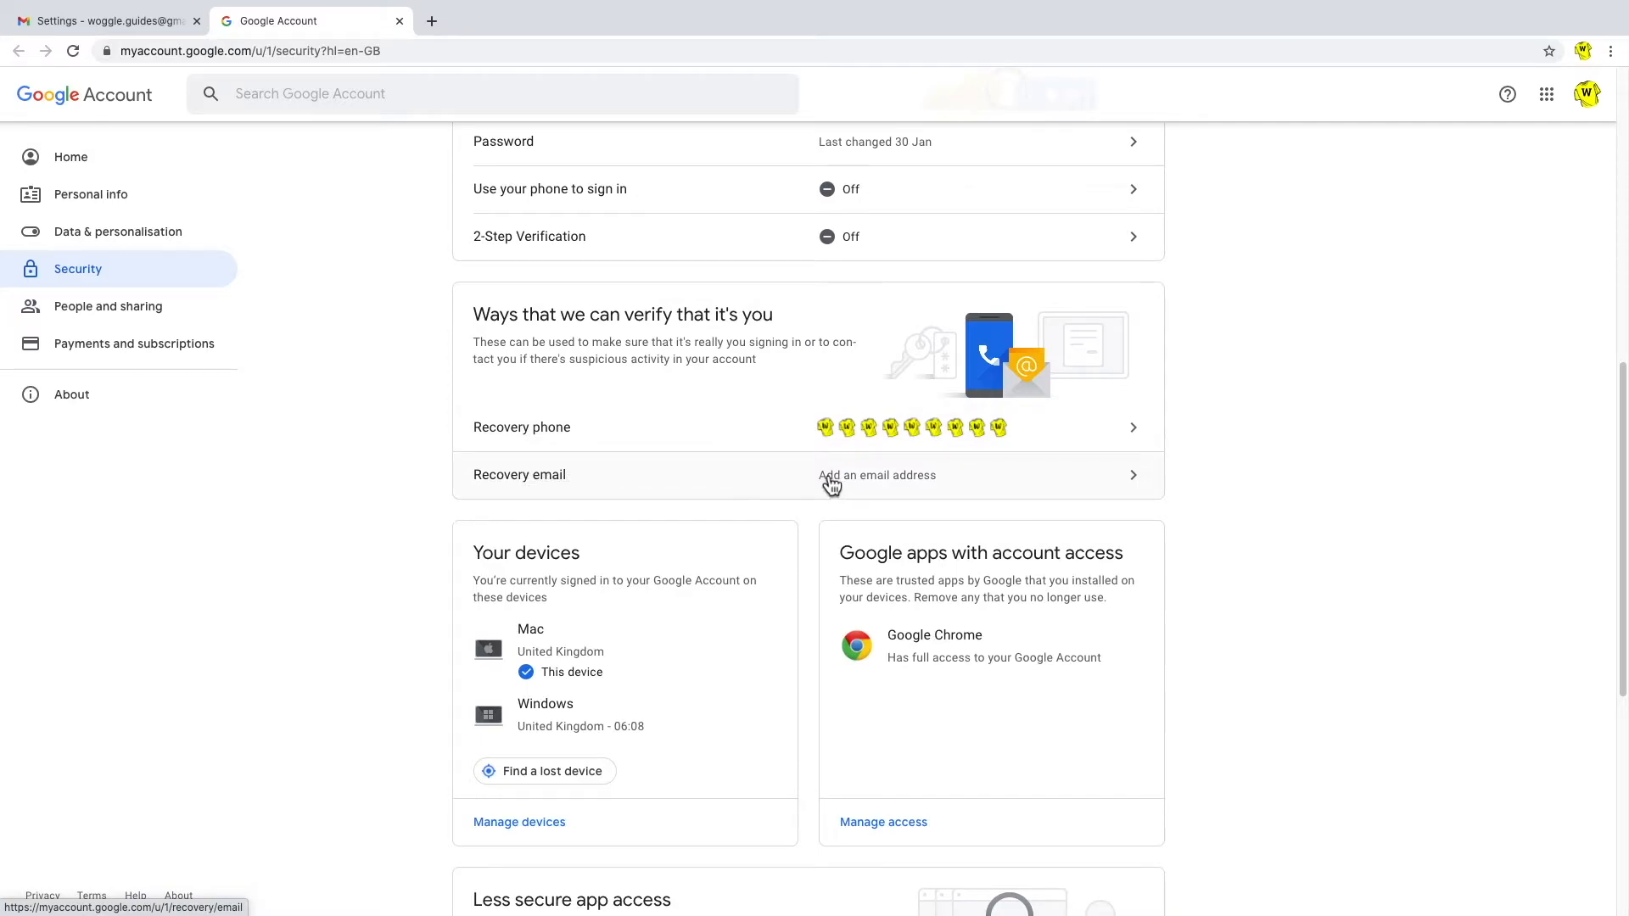
mouse_move(884, 486)
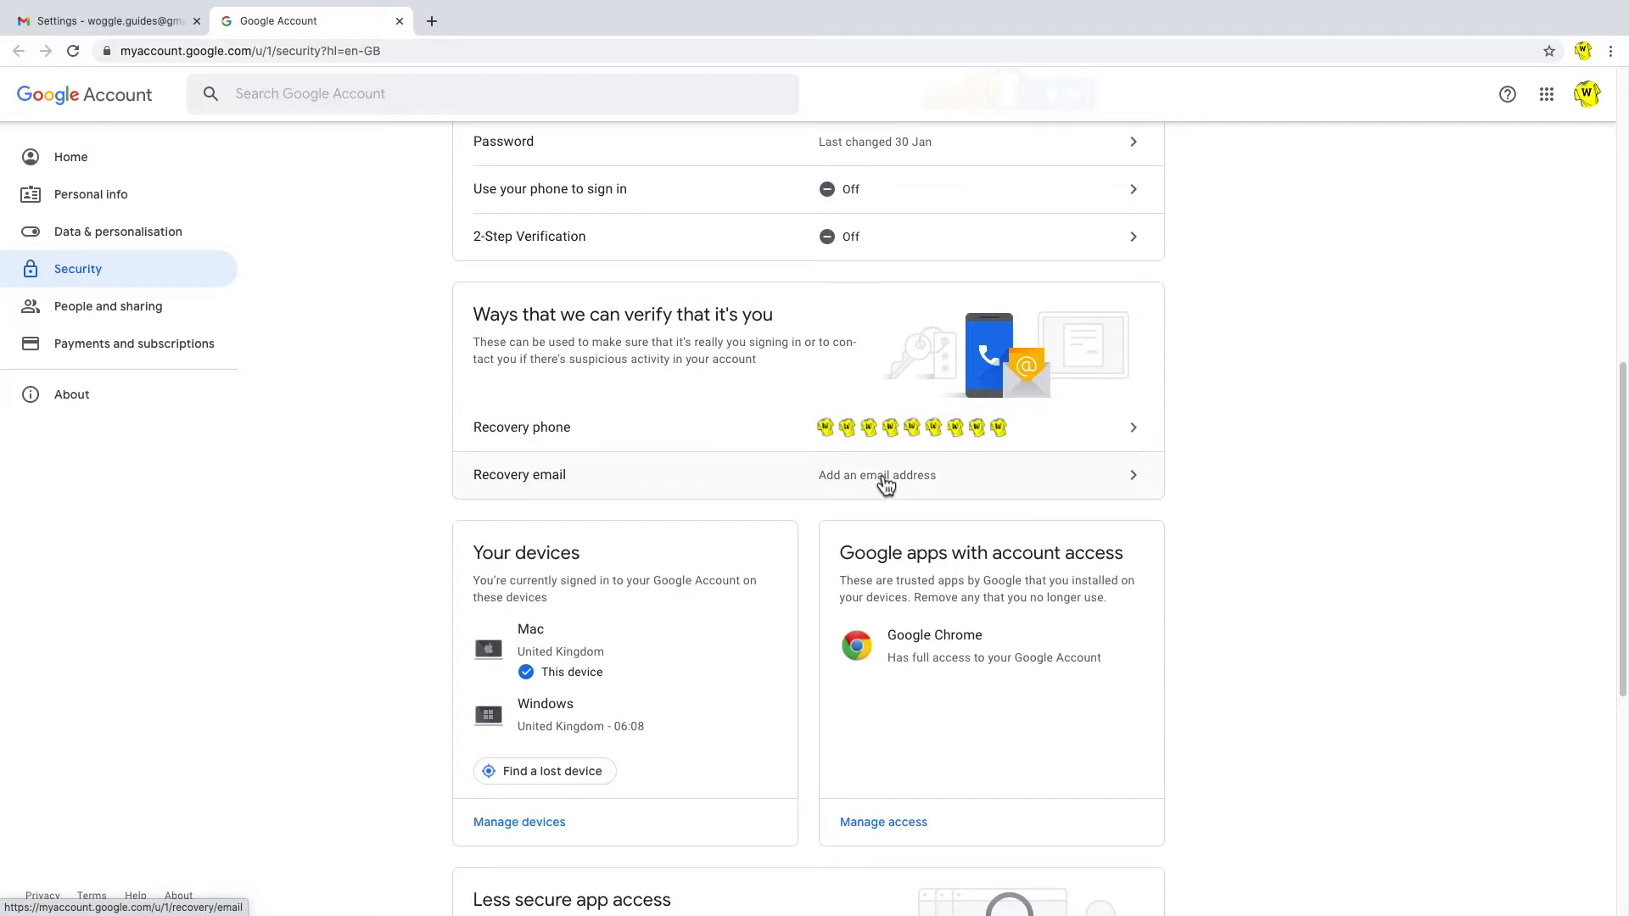
Enter the account password and submit it to reach the Recovery email page
click(875, 475)
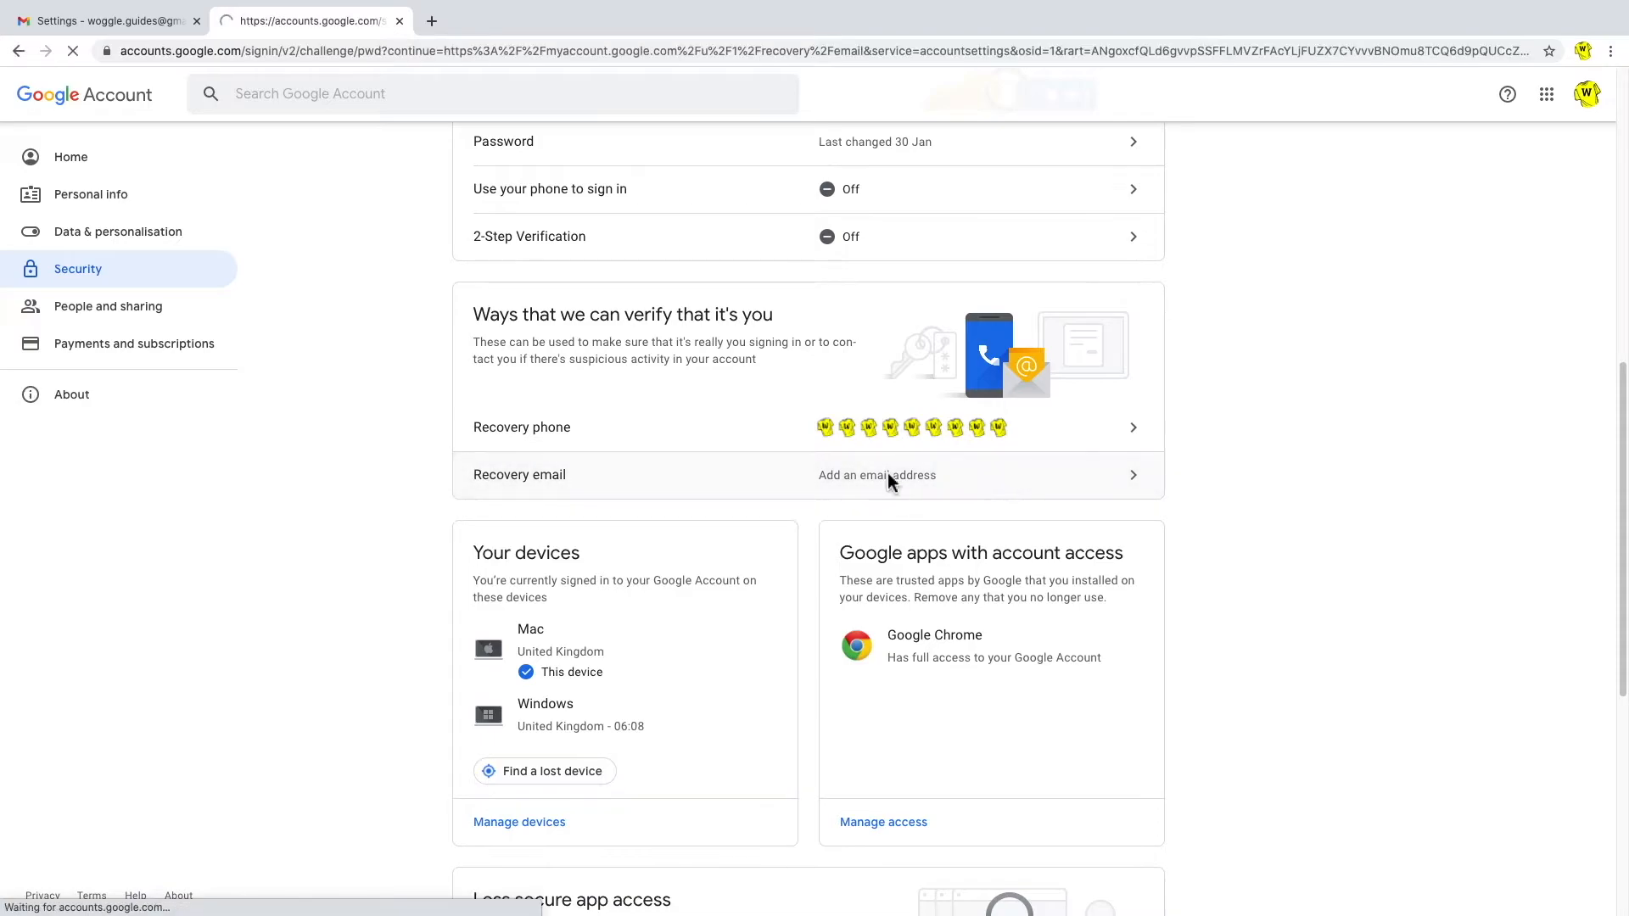
click(877, 475)
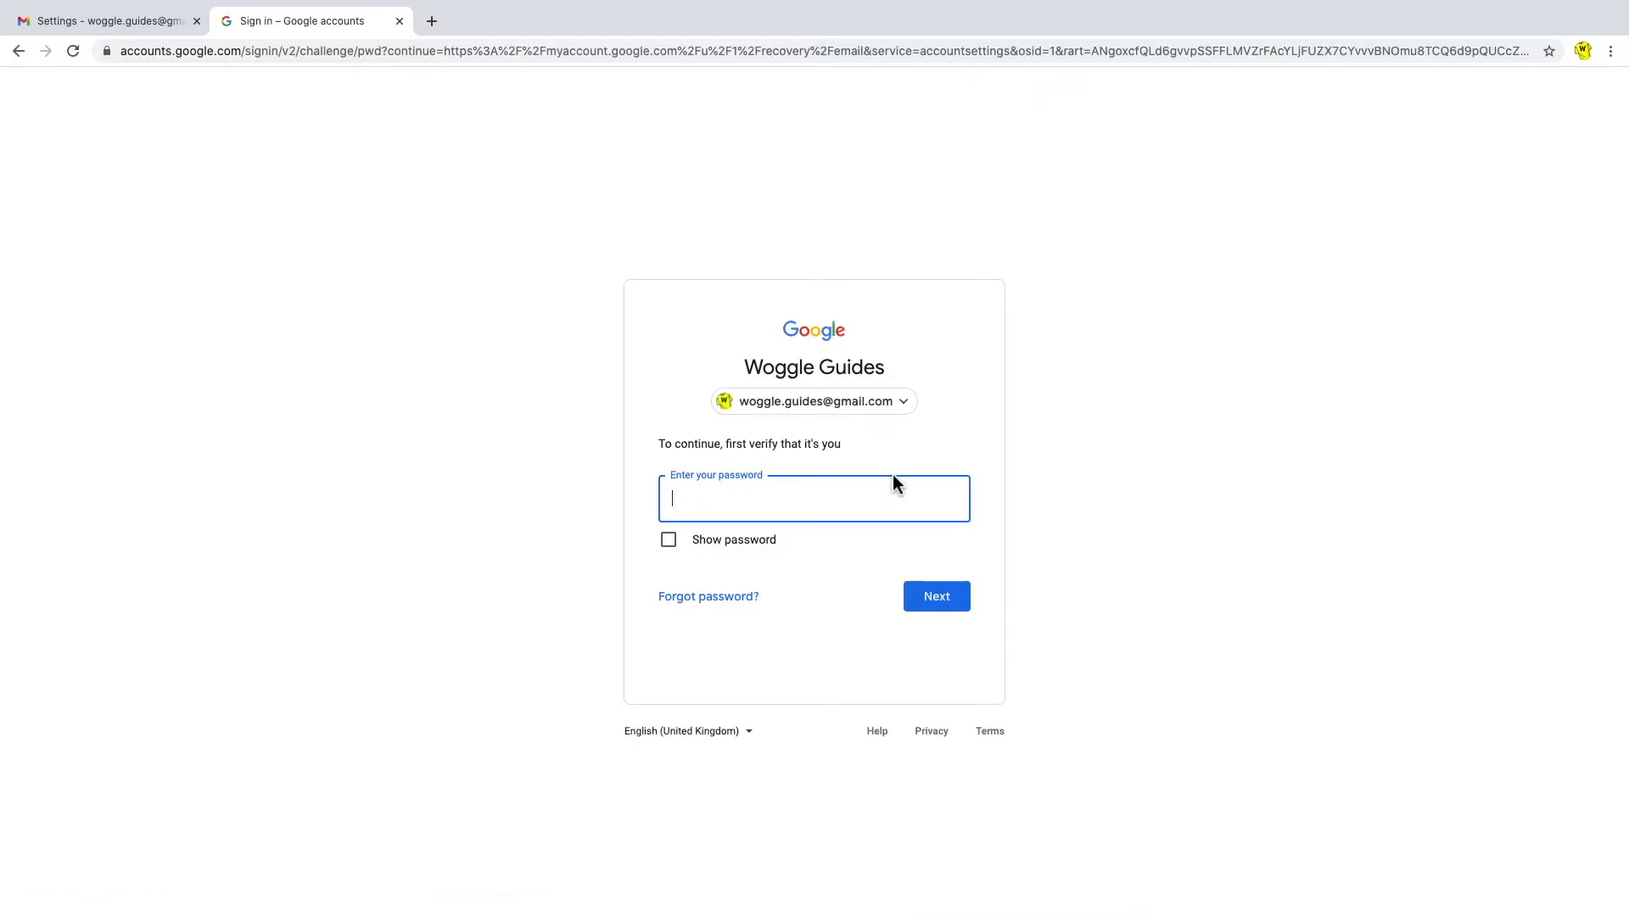
mouse_move(734, 498)
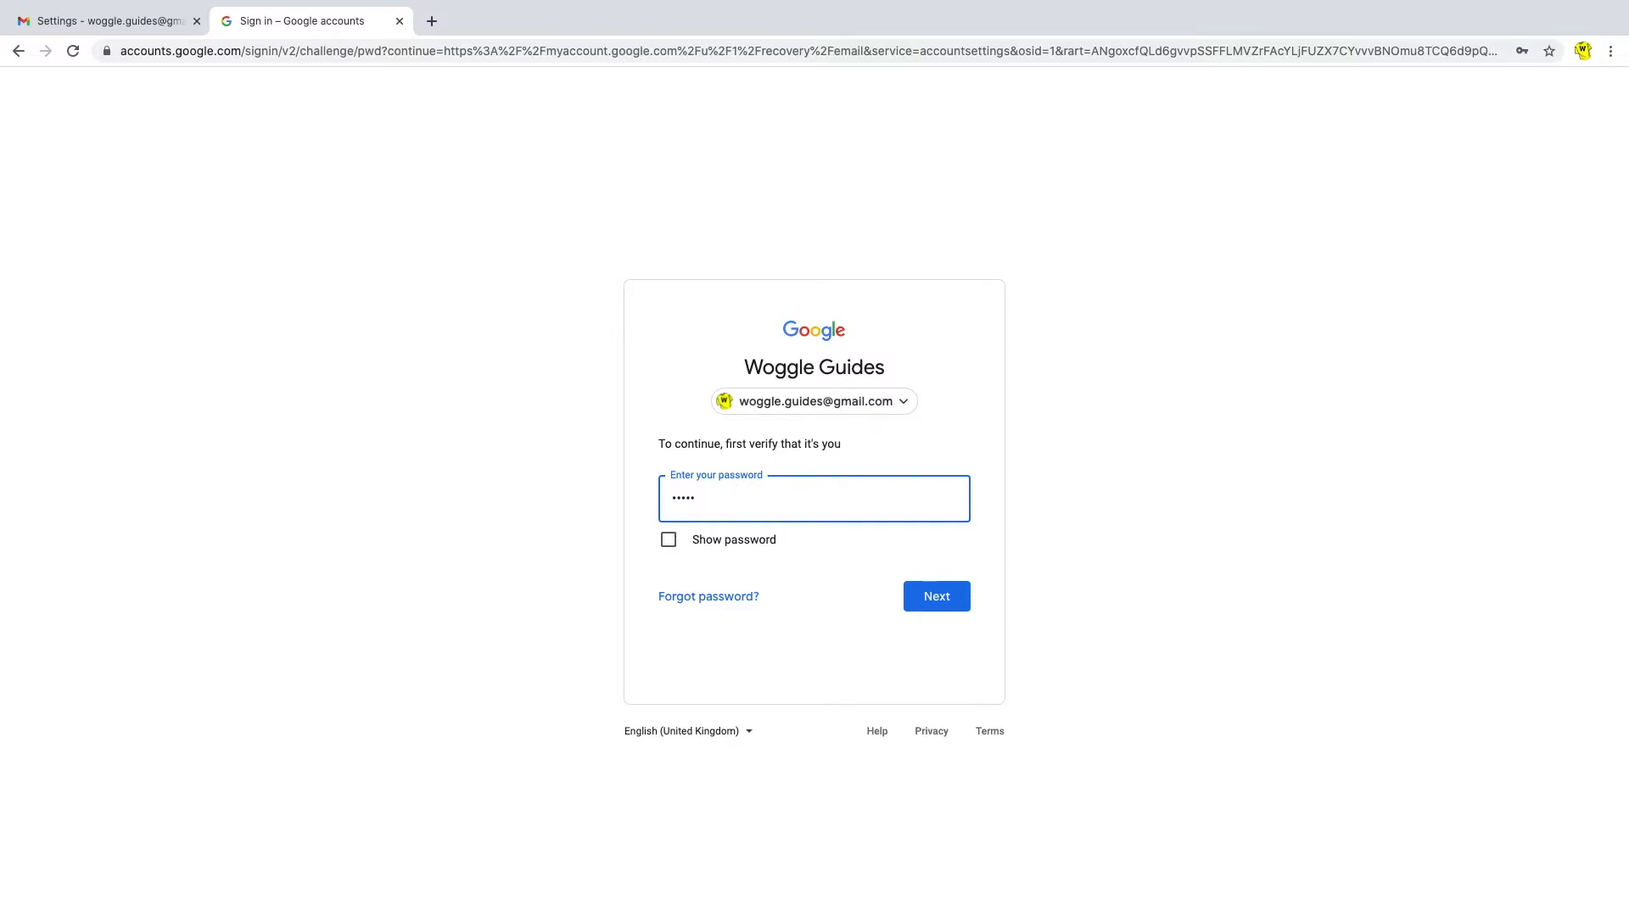
text(••••)
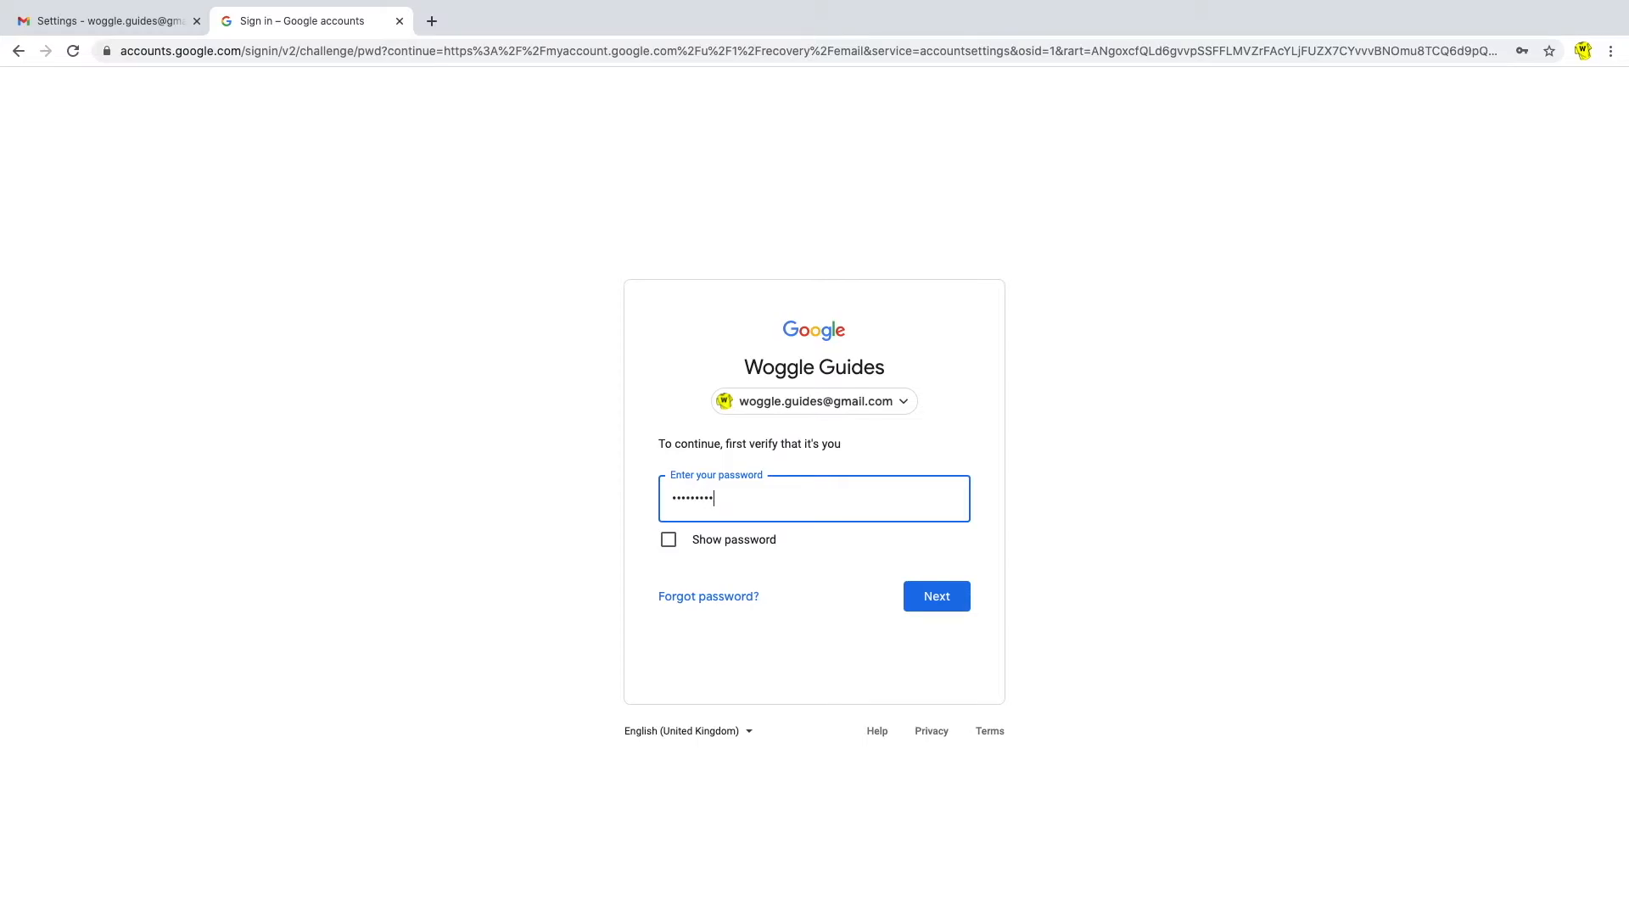
text(•)
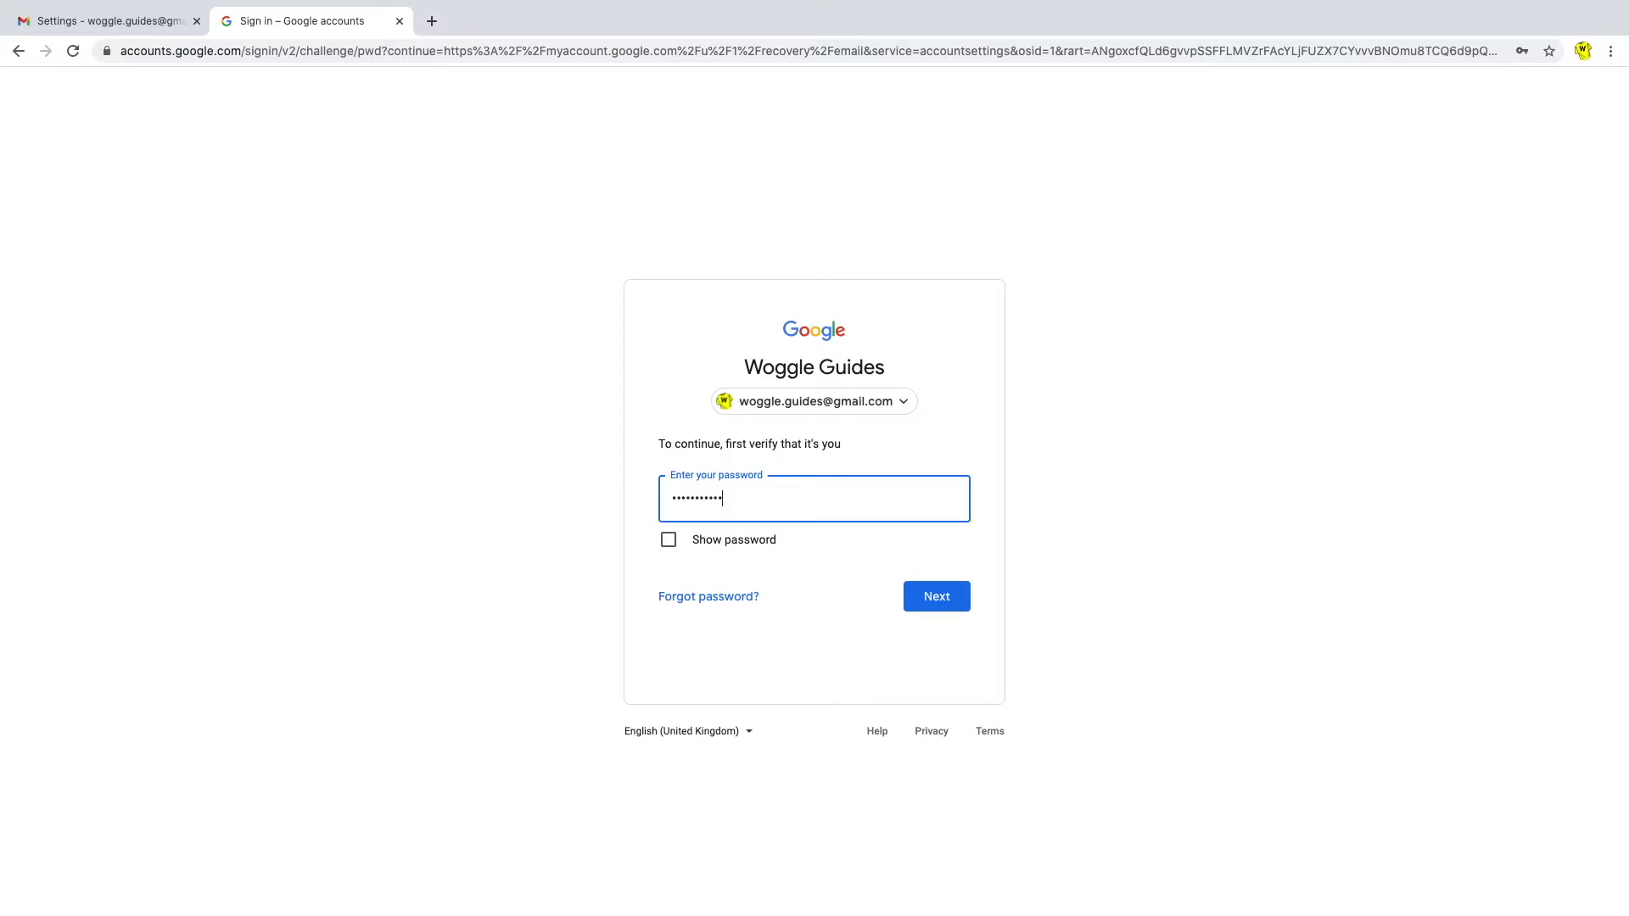
text(•)
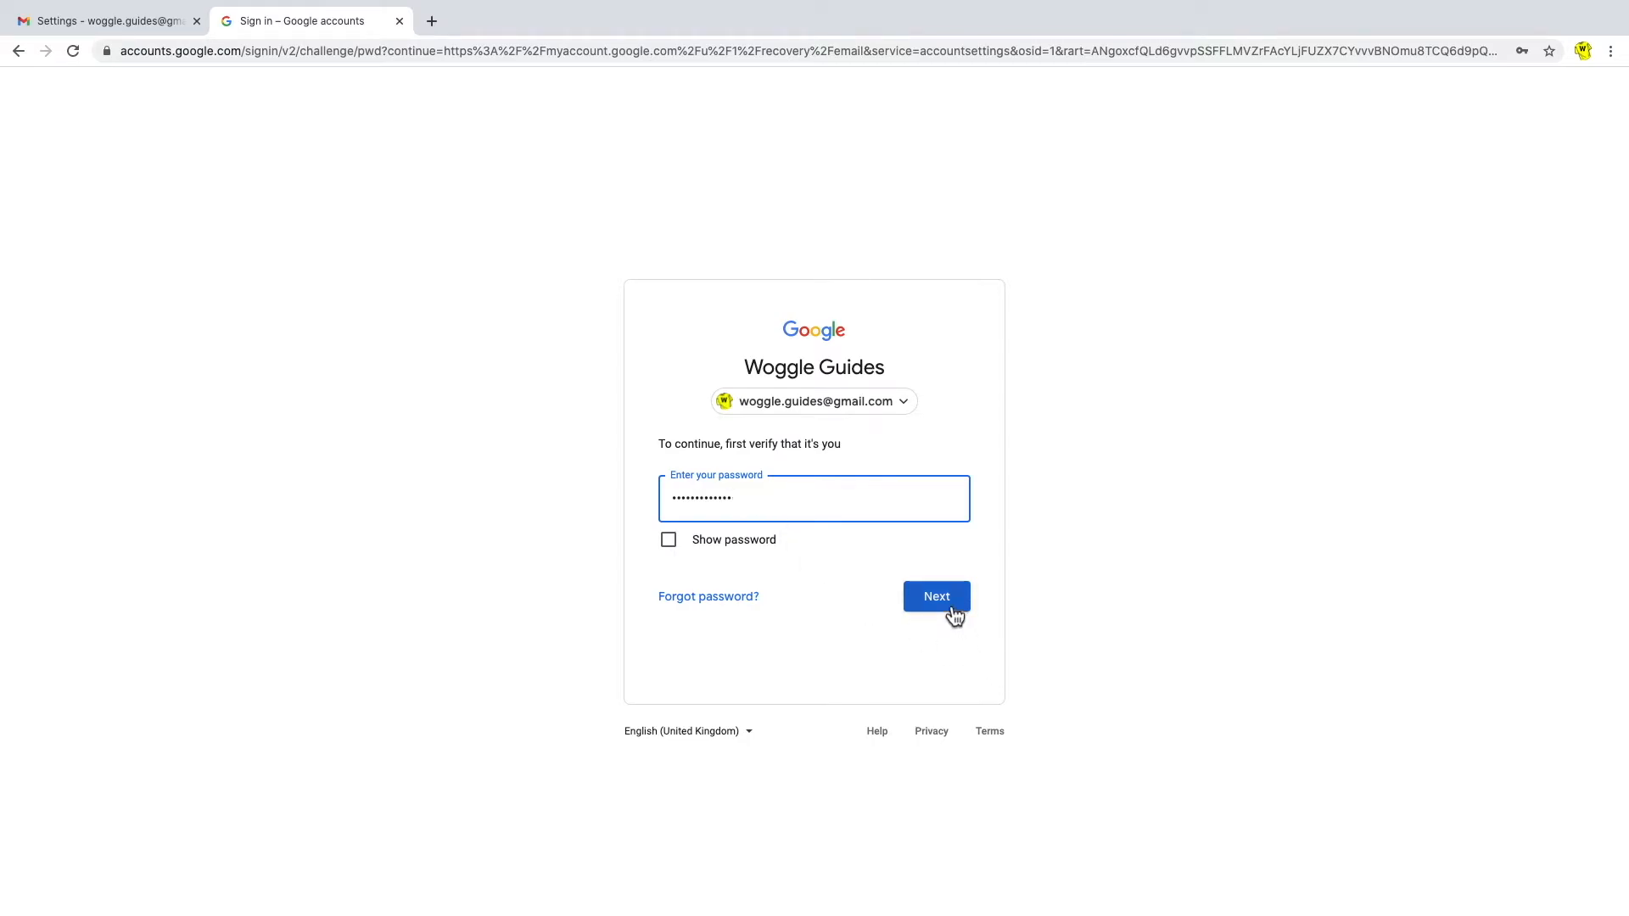
click(935, 595)
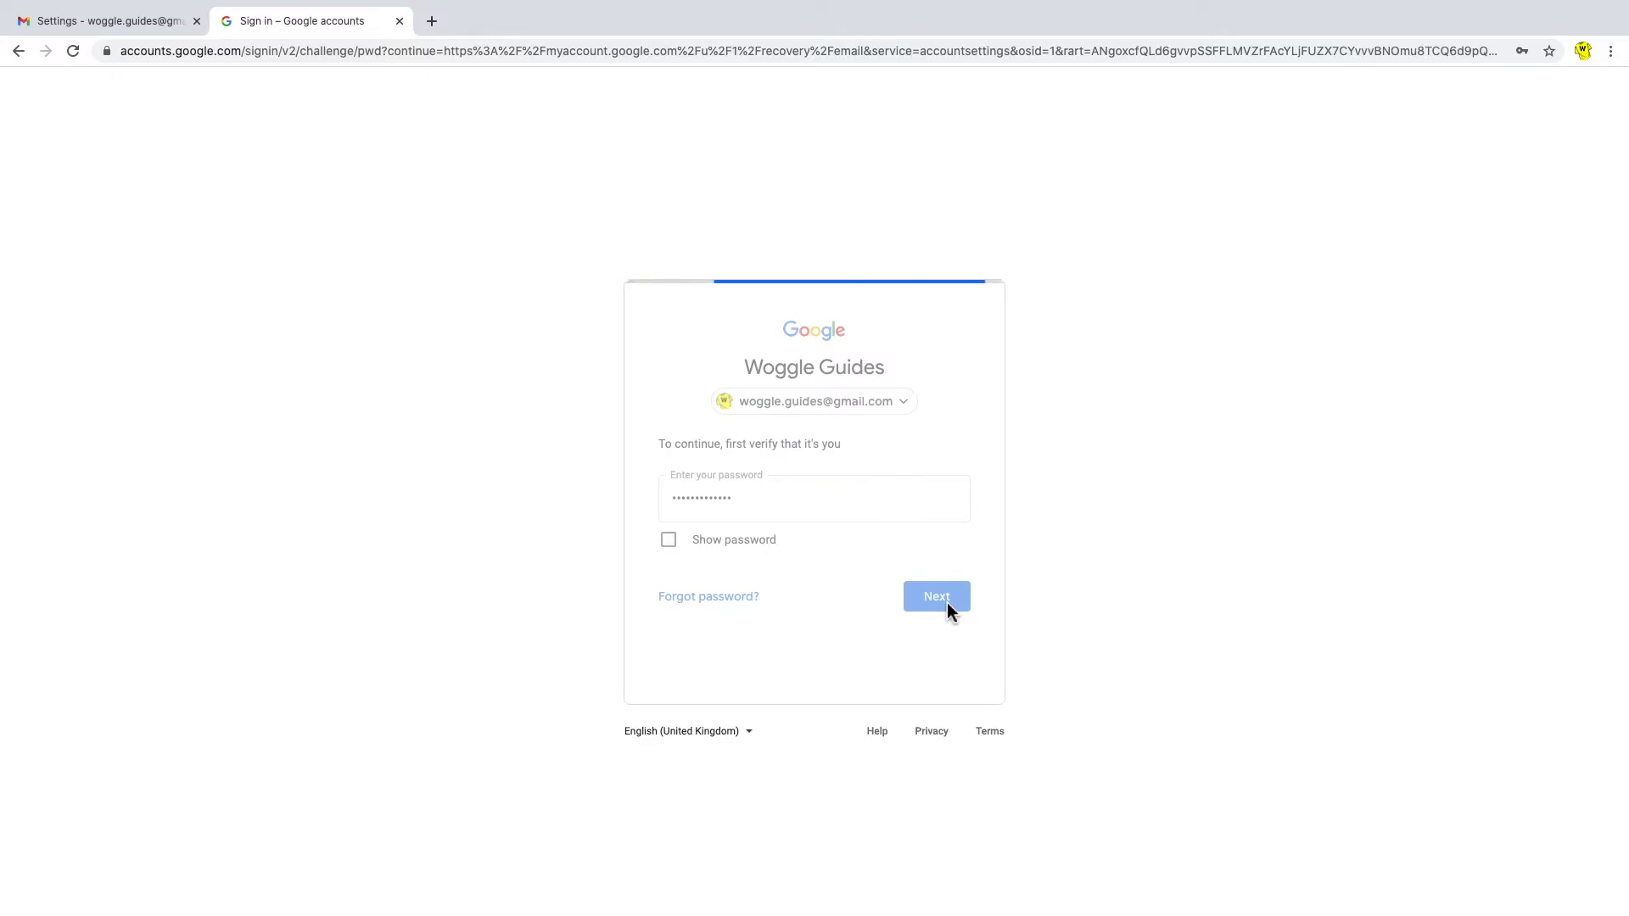
click(934, 596)
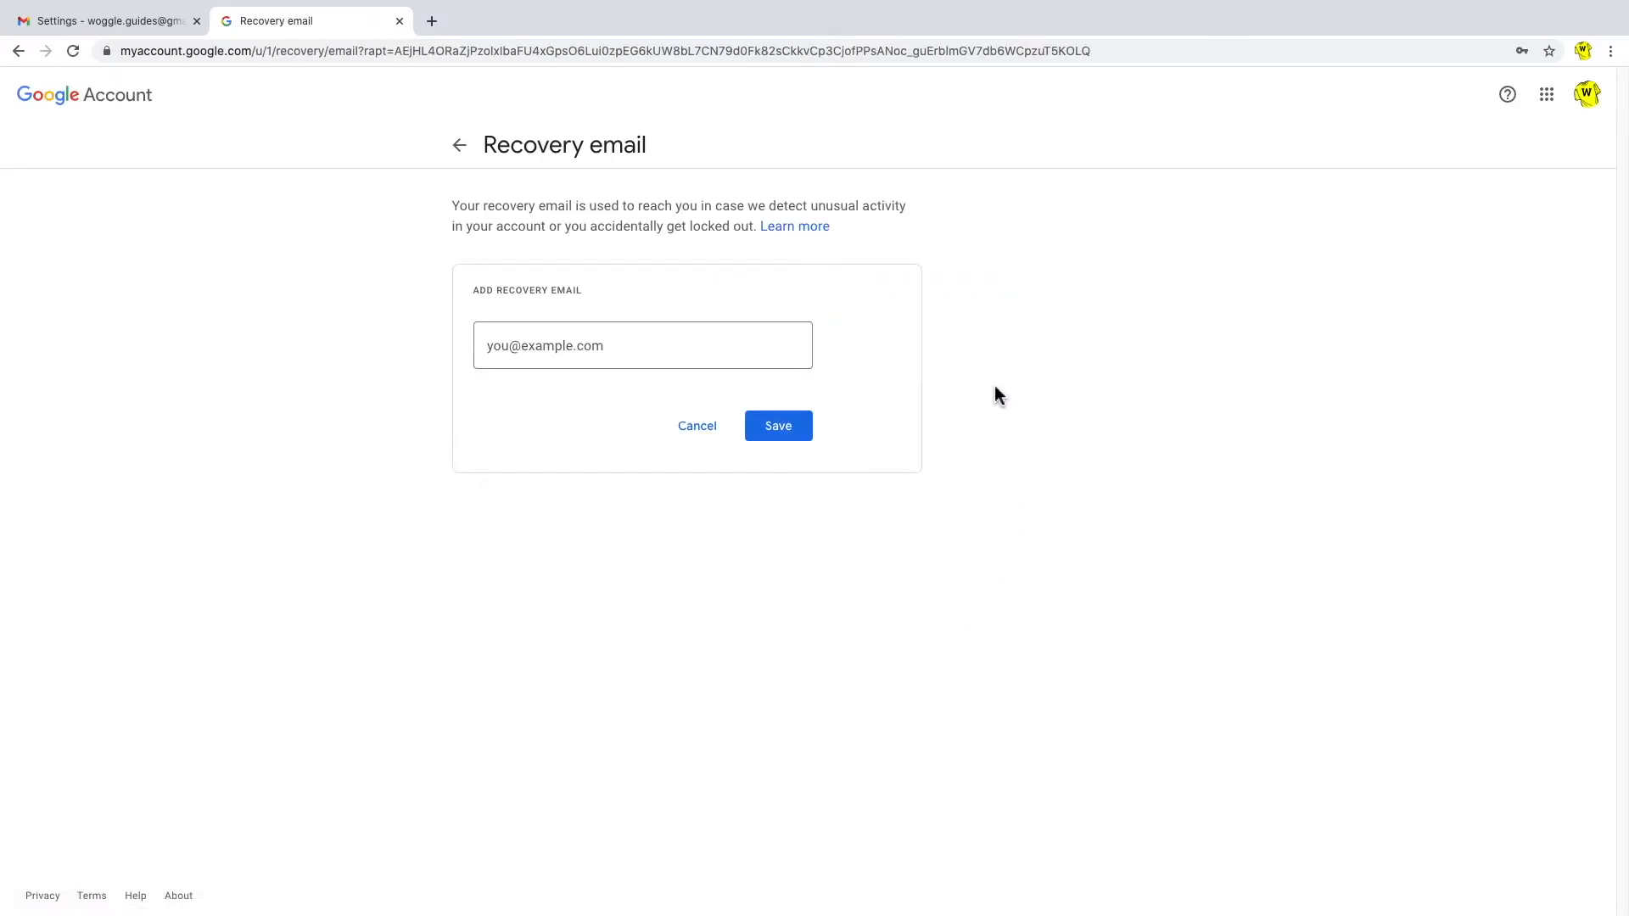
Enter a recovery email address and save it until the Updated notice appears
click(642, 345)
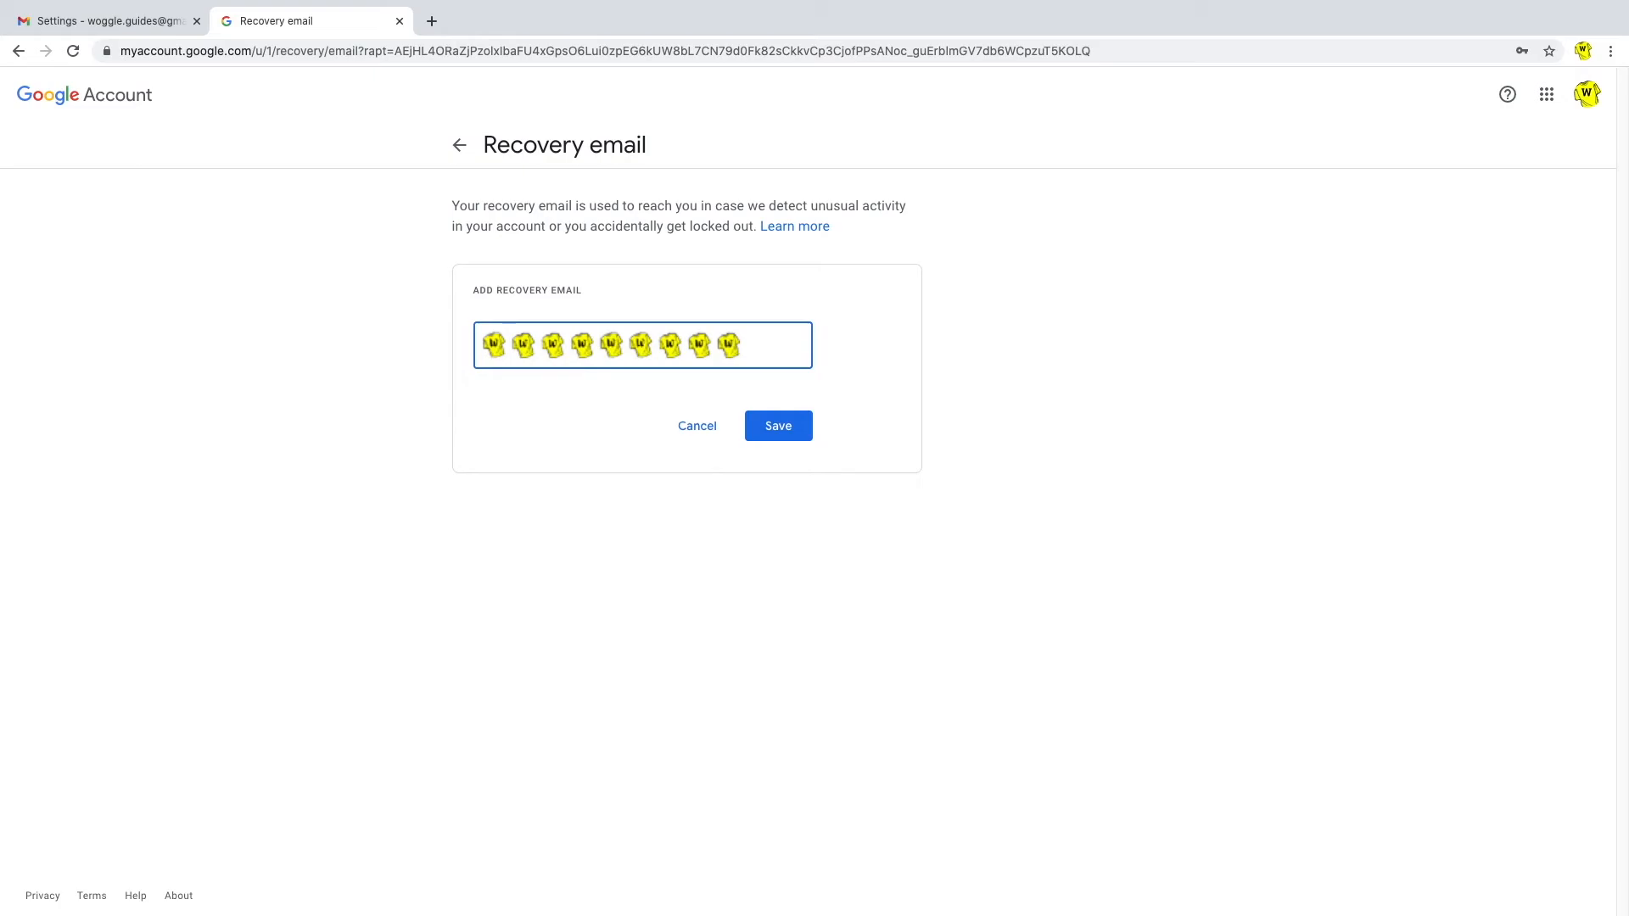
mouse_move(555, 384)
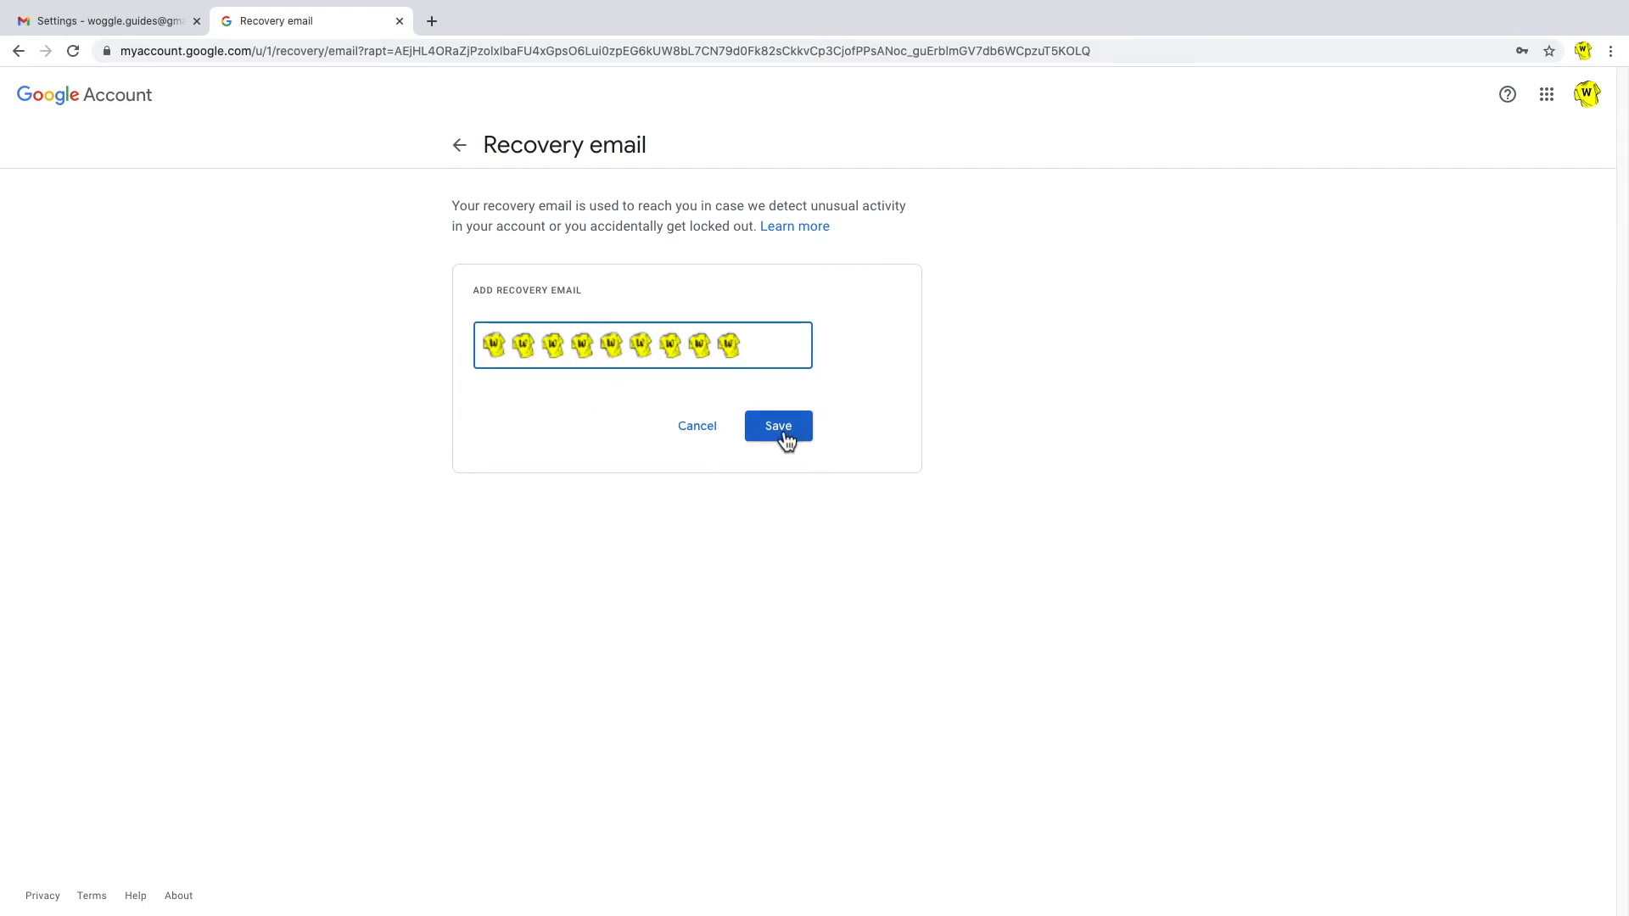
click(777, 426)
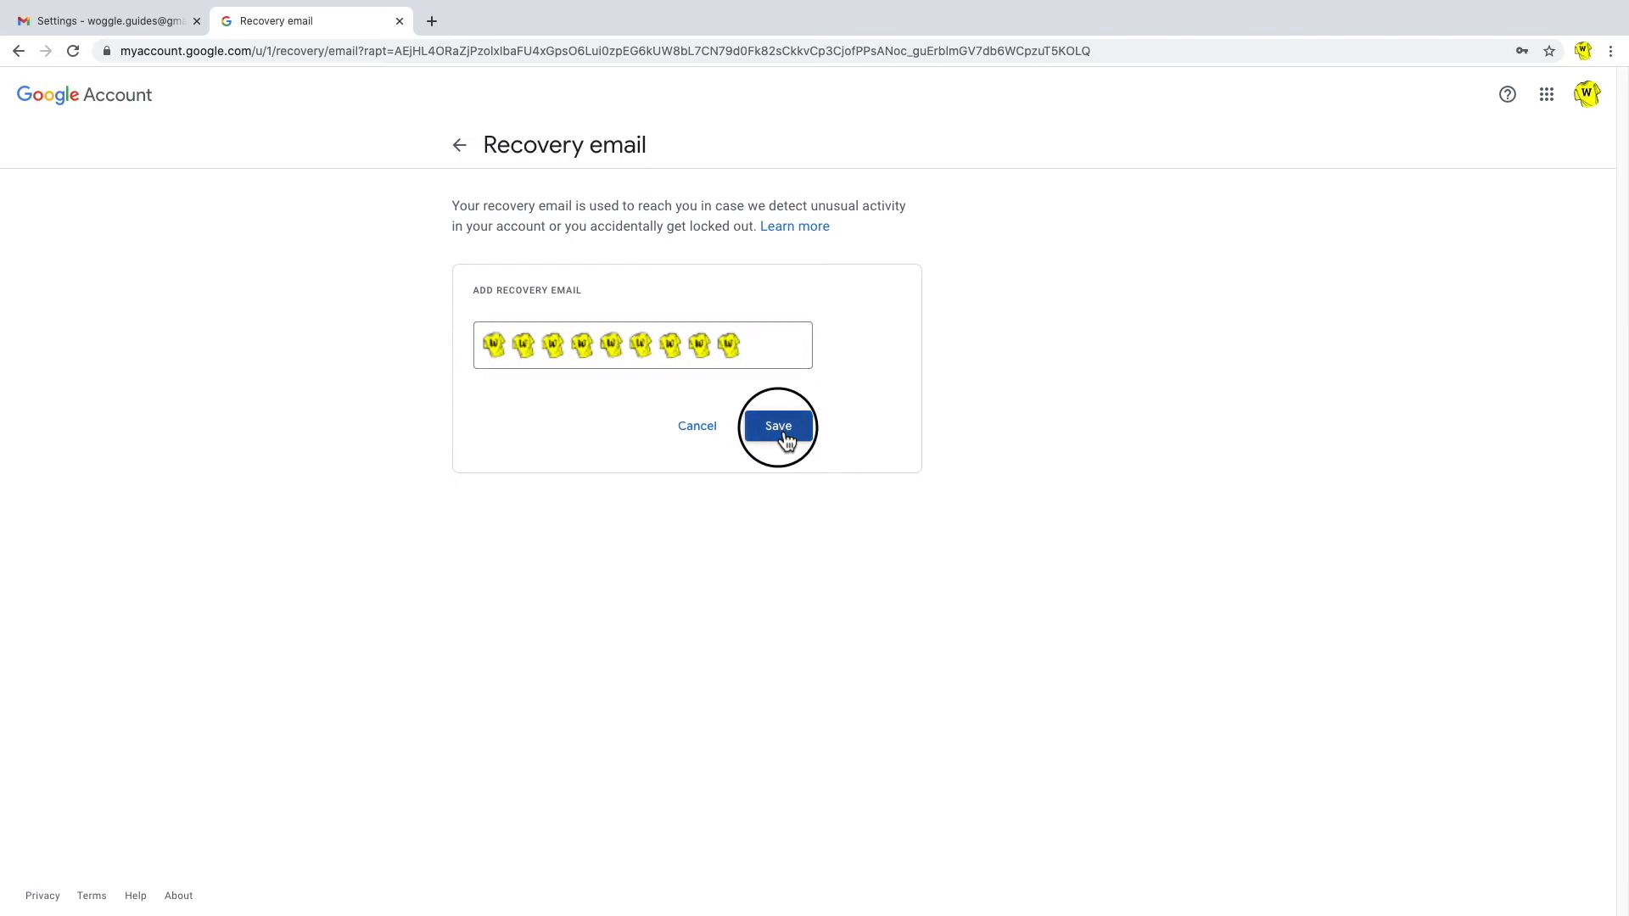
click(777, 426)
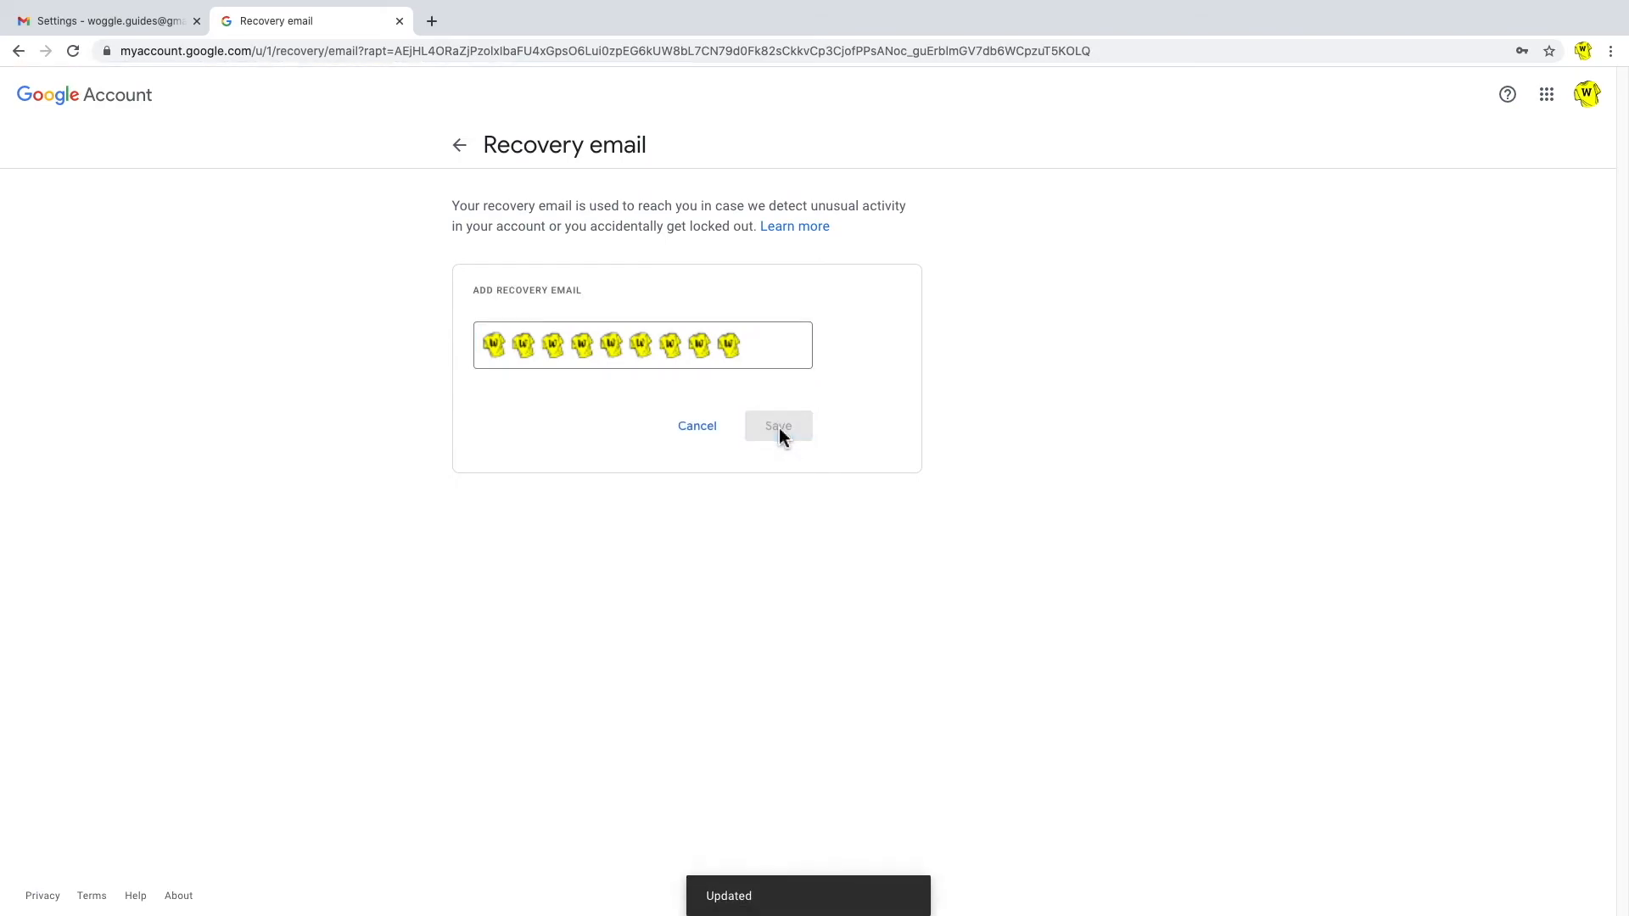
mouse_move(795, 865)
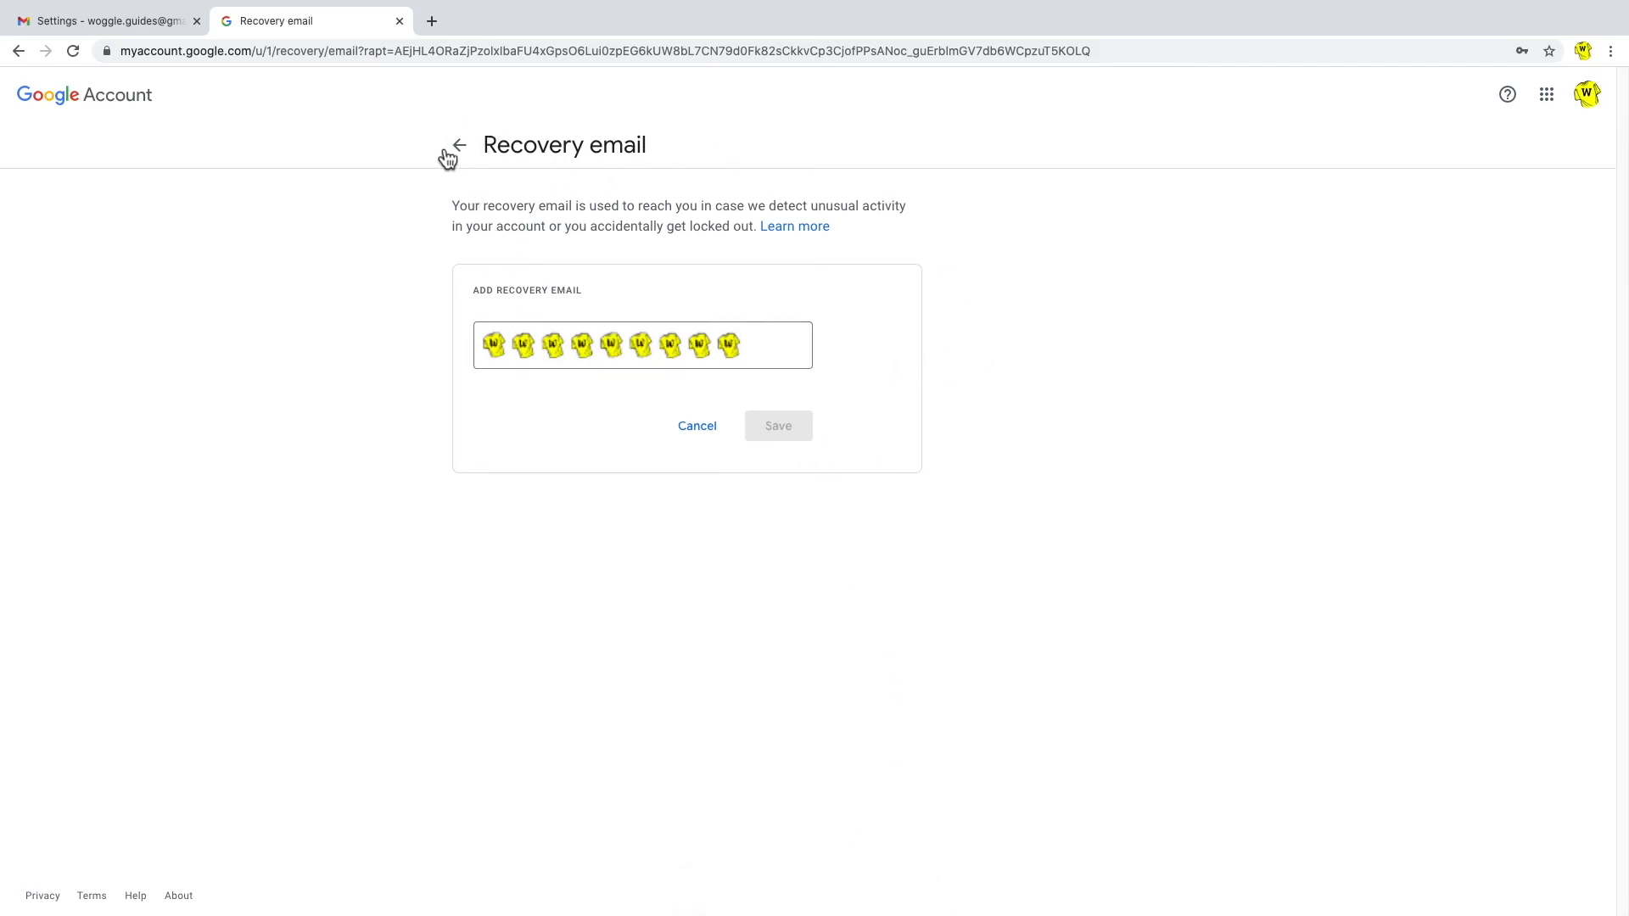
Return to the Security page and scroll to 'Ways that we can verify that it's you'
click(459, 144)
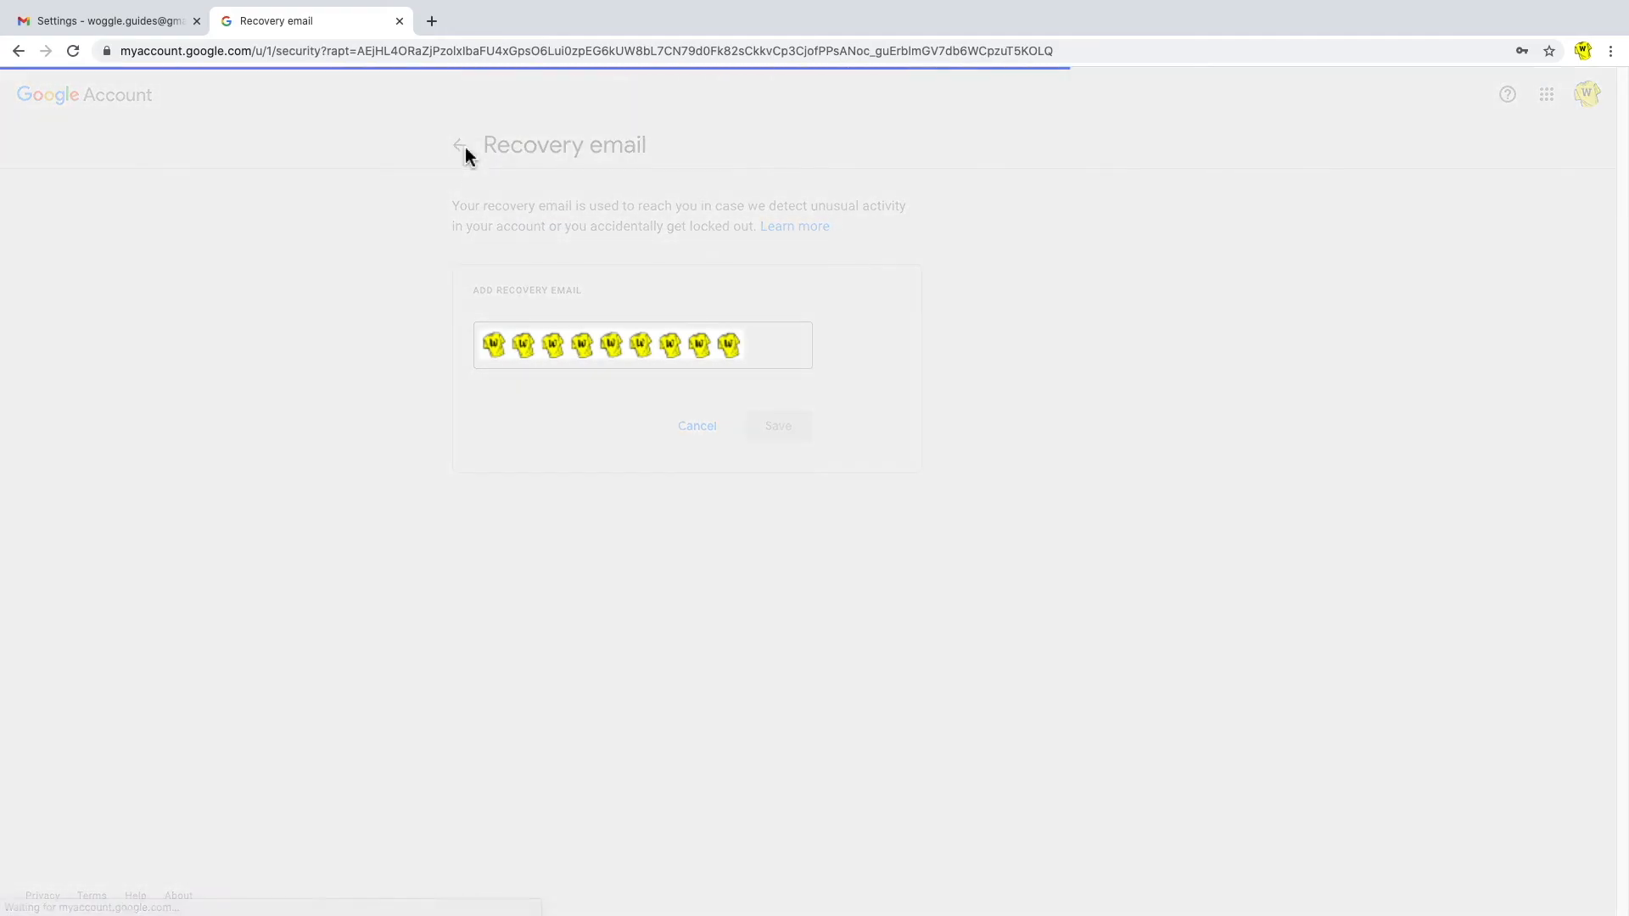
click(461, 144)
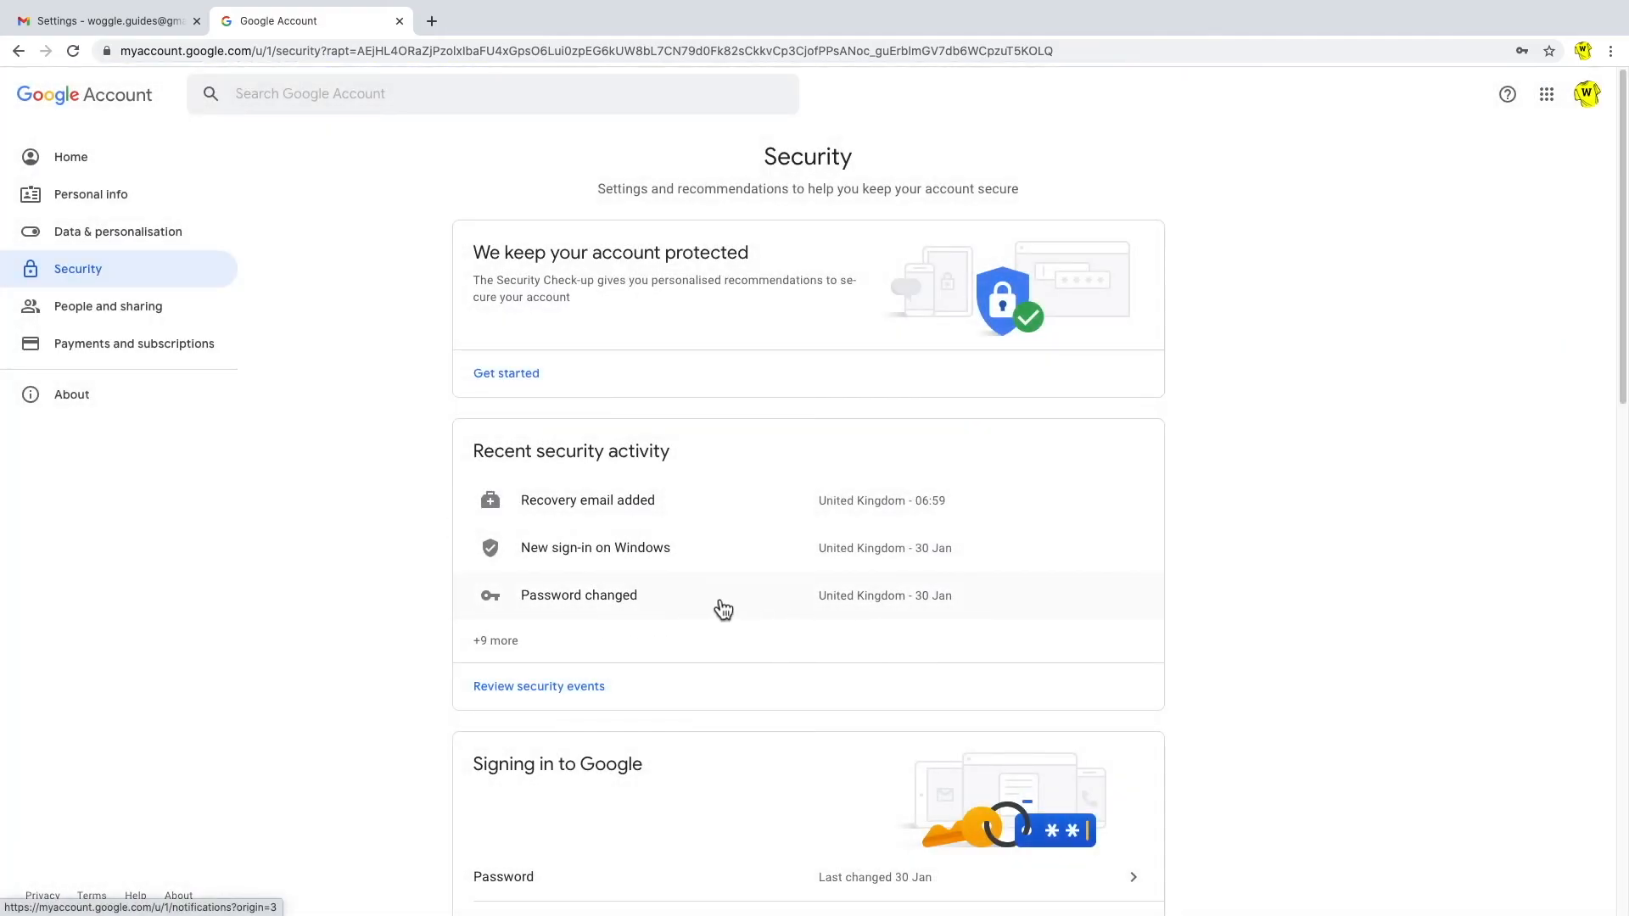
scroll(down, 3)
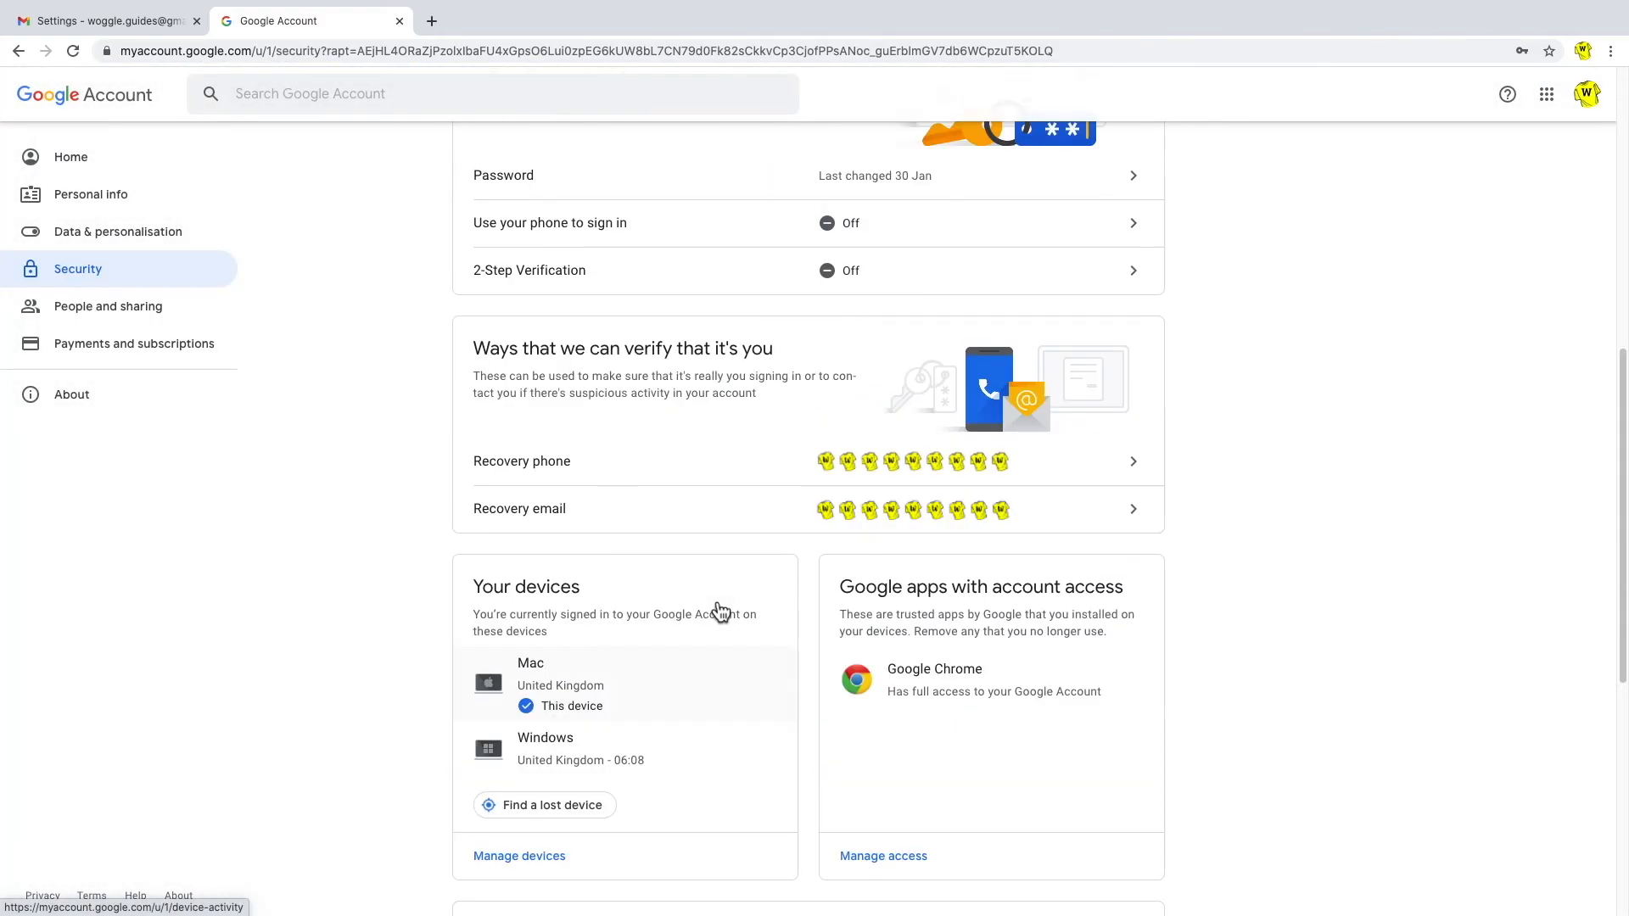
mouse_move(959, 531)
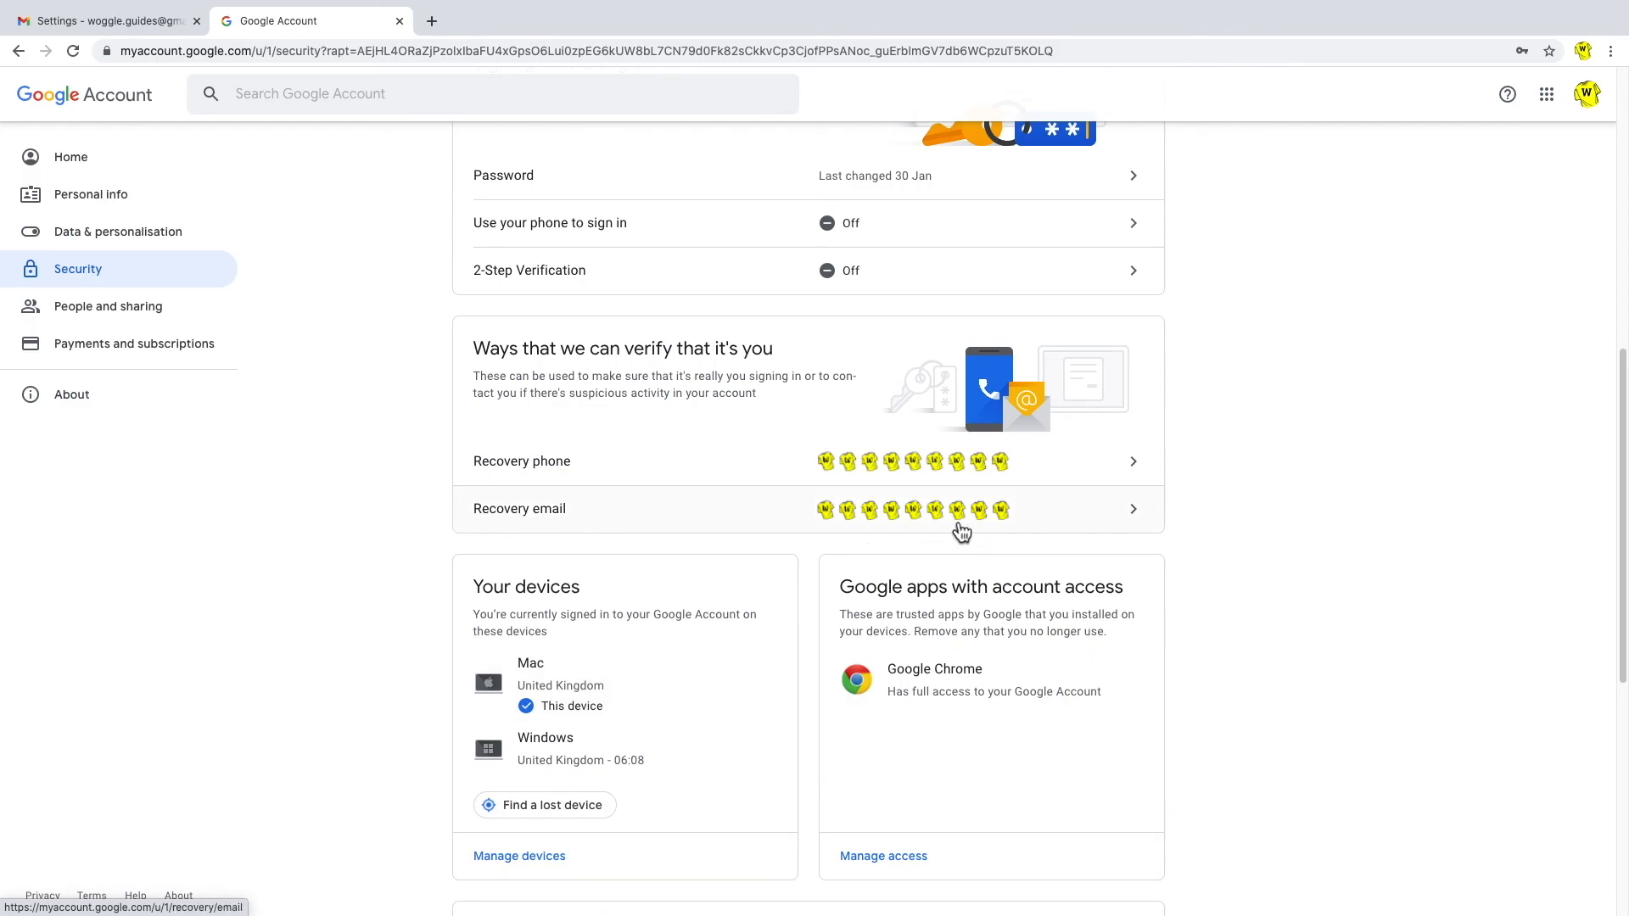
mouse_move(901, 531)
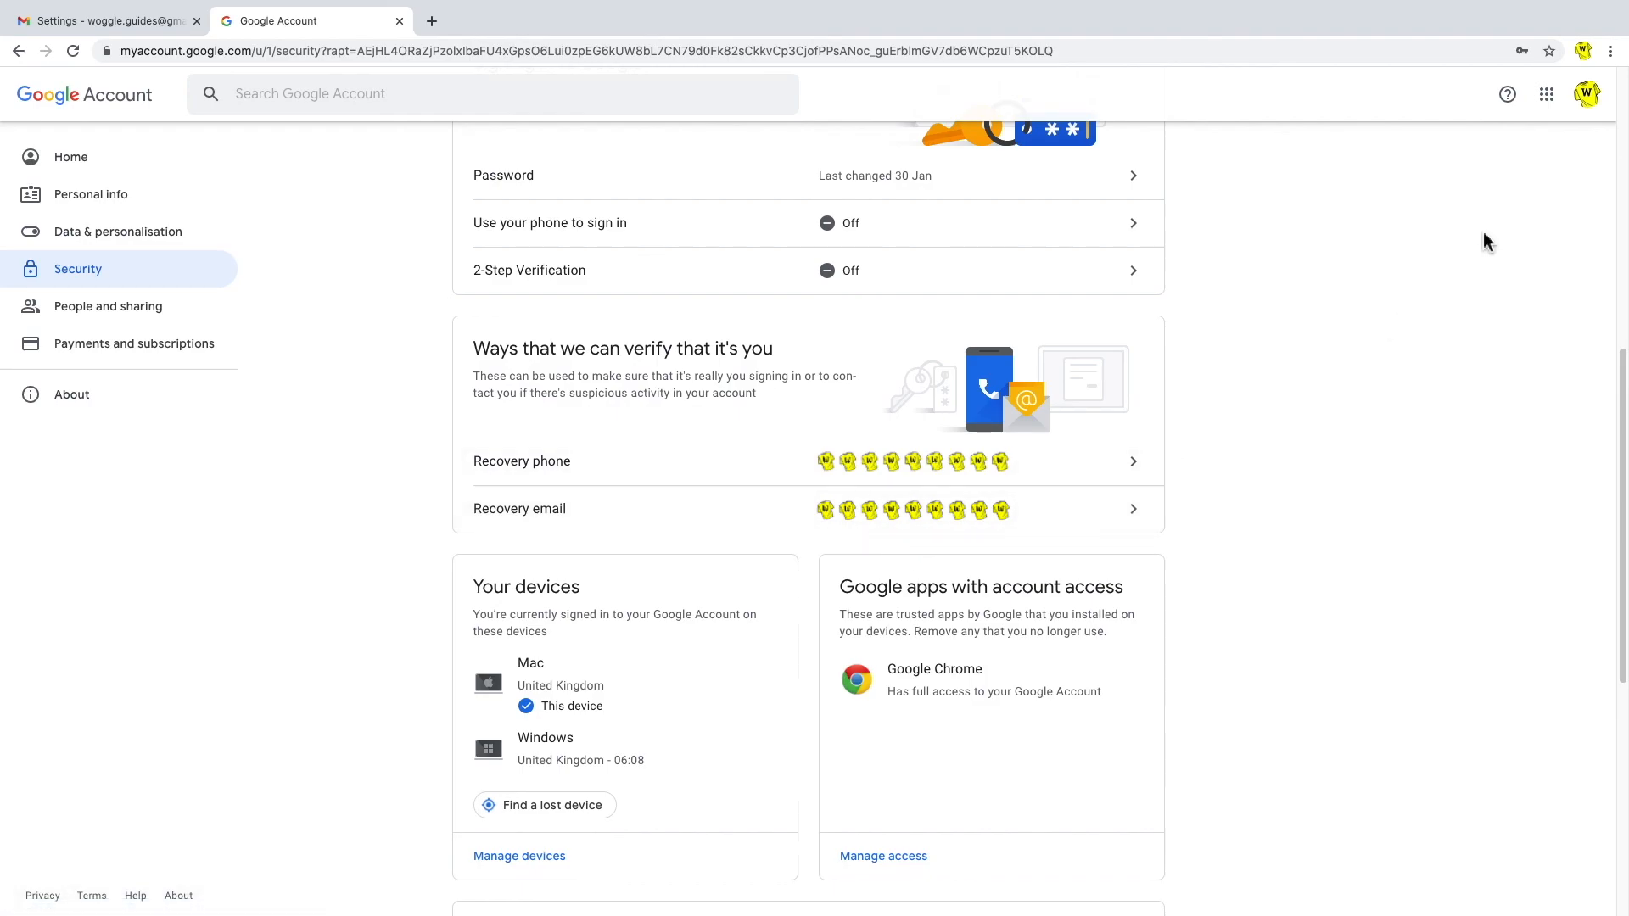
mouse_move(1303, 379)
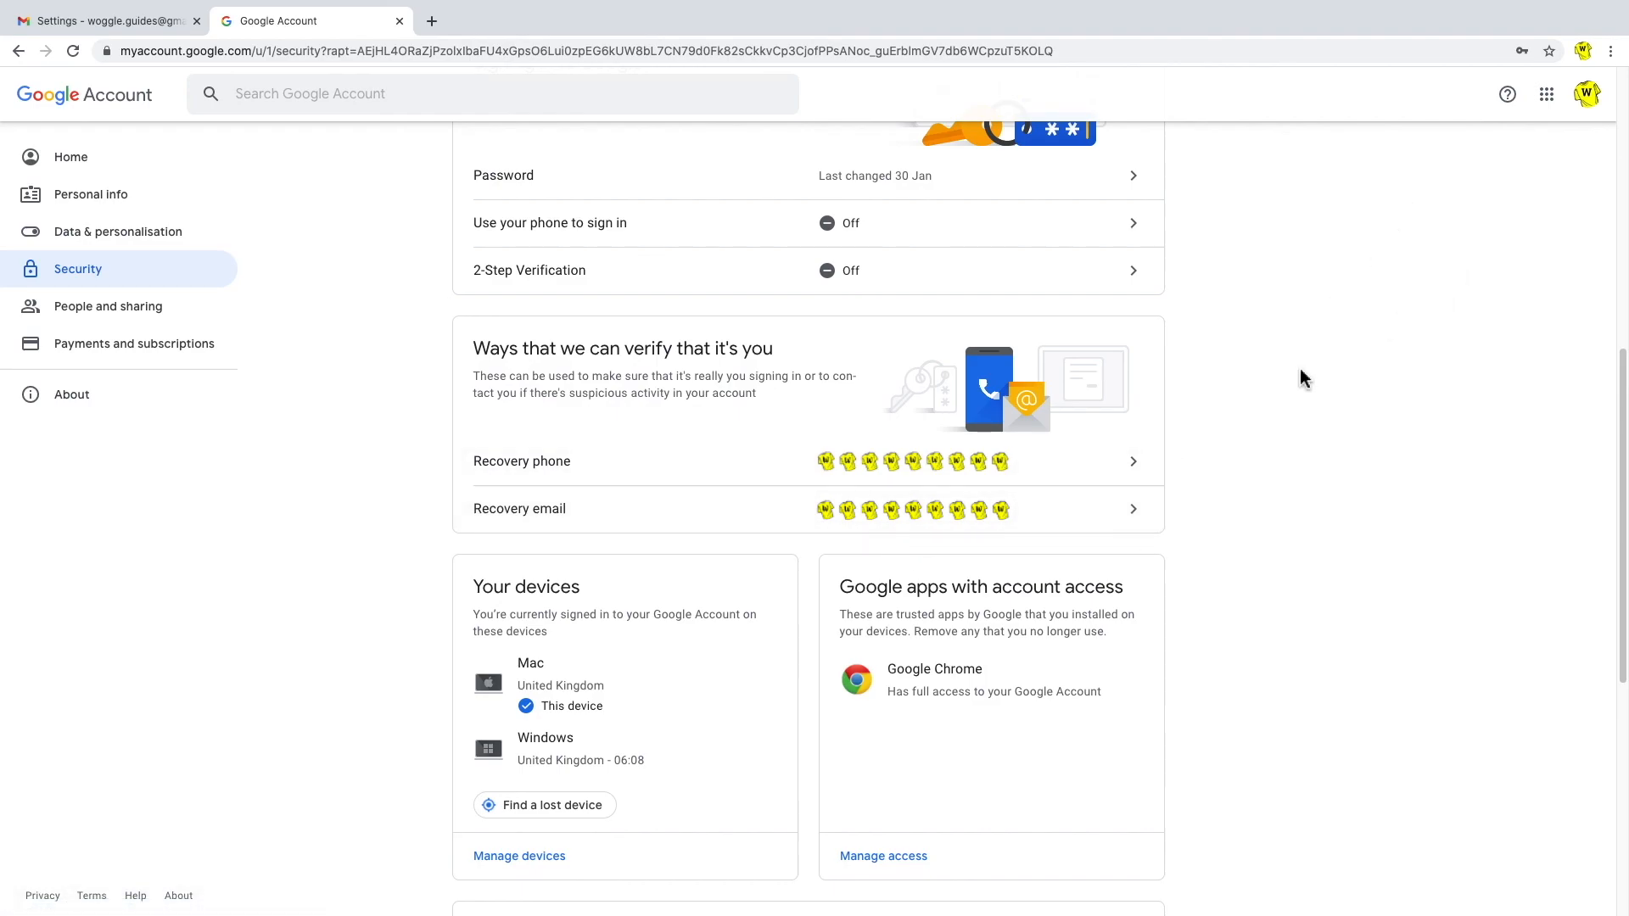